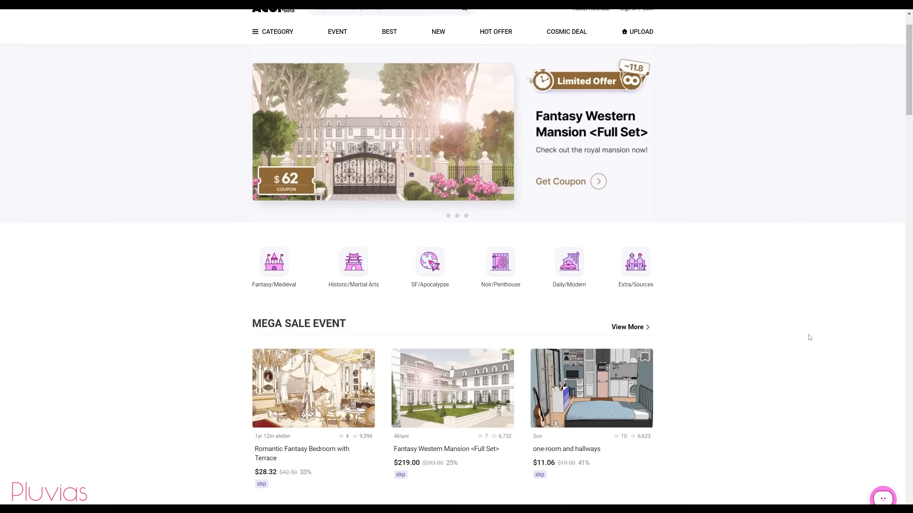
# Scroll through the ACON3D home page and the Fantasy Western Mansion listing's interior render images
pyautogui.scroll(-3)
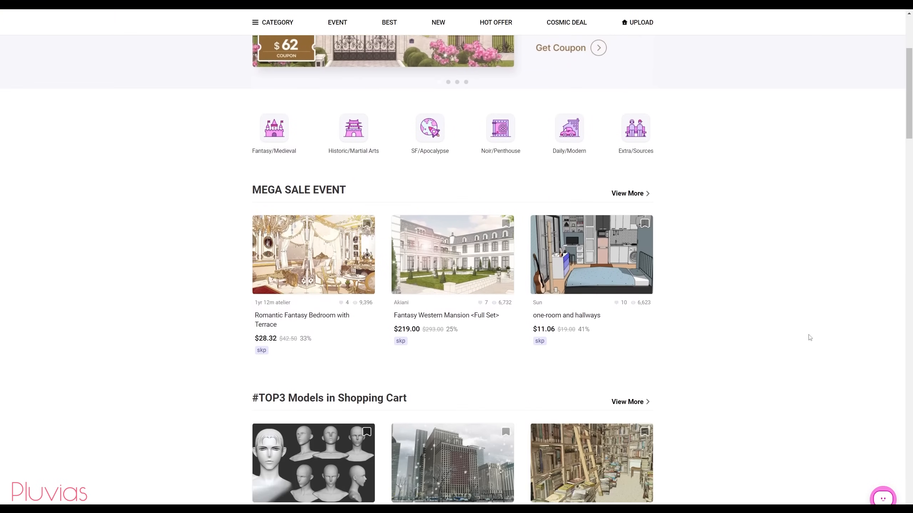
pyautogui.scroll(-3)
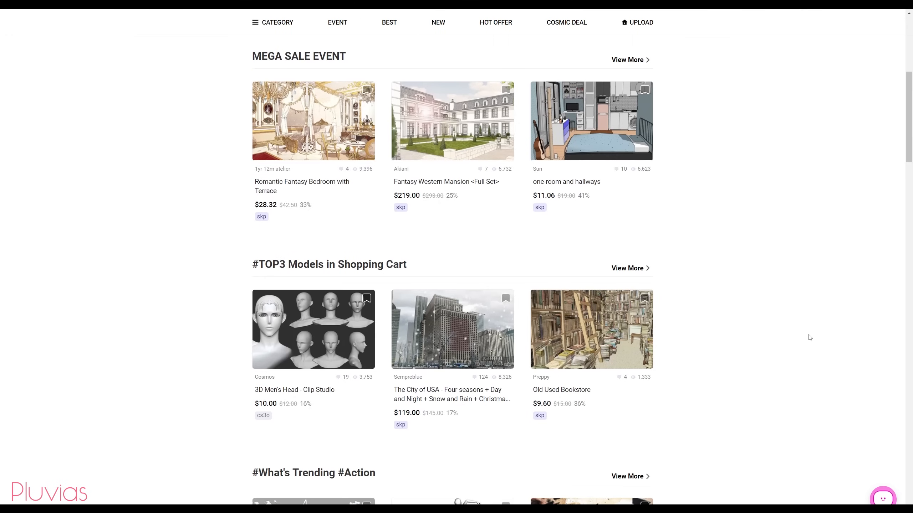
pyautogui.scroll(-3)
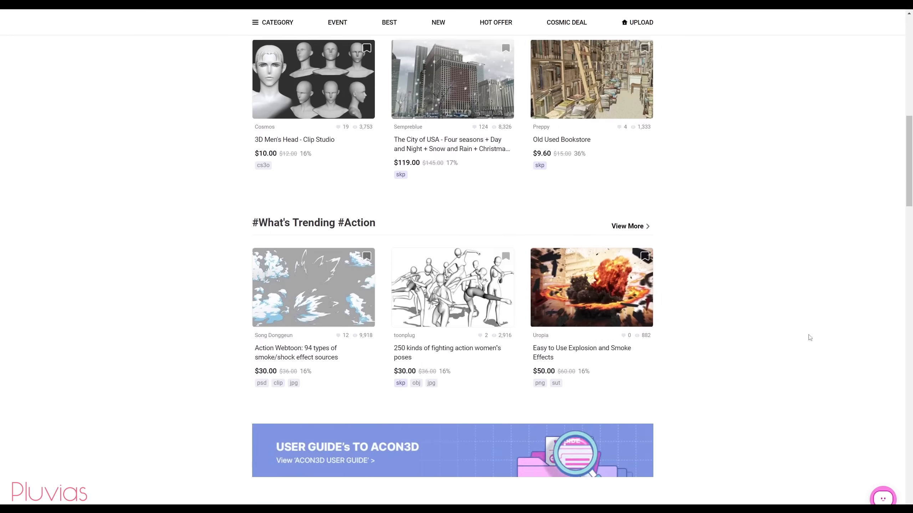
pyautogui.scroll(-3)
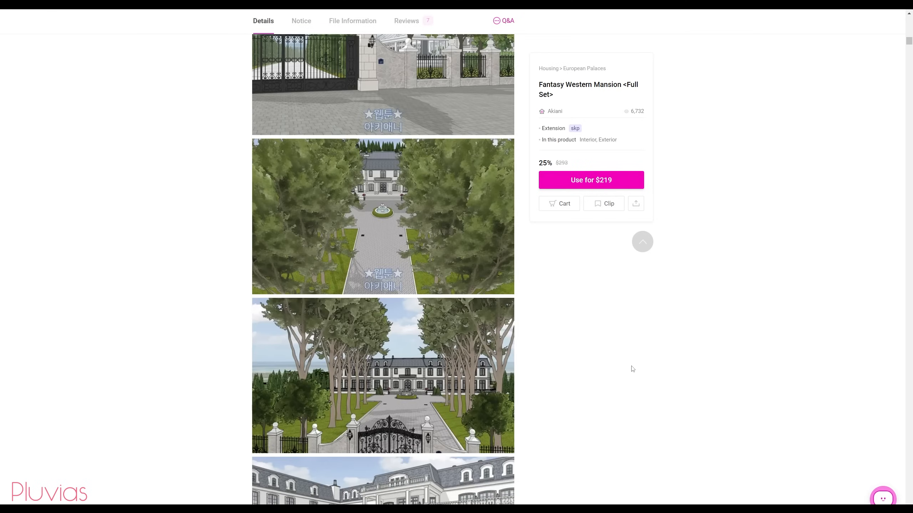
pyautogui.scroll(-3)
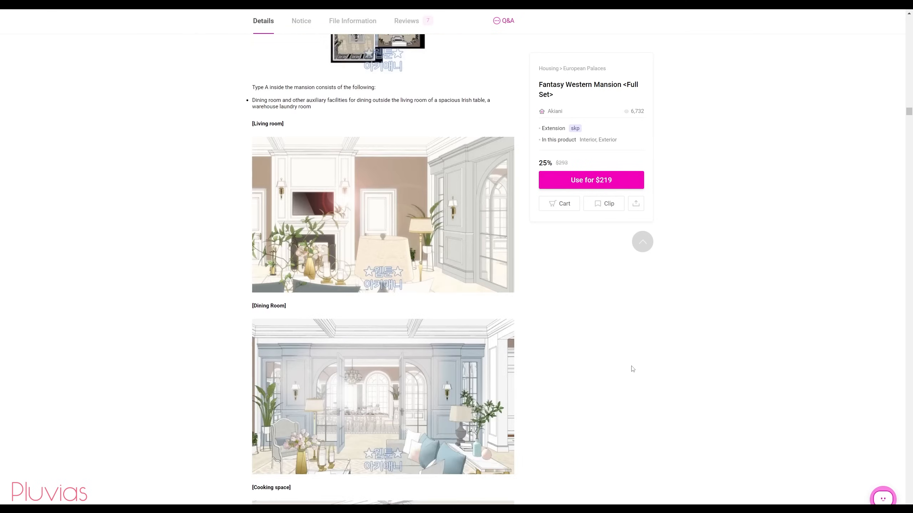
pyautogui.scroll(-3)
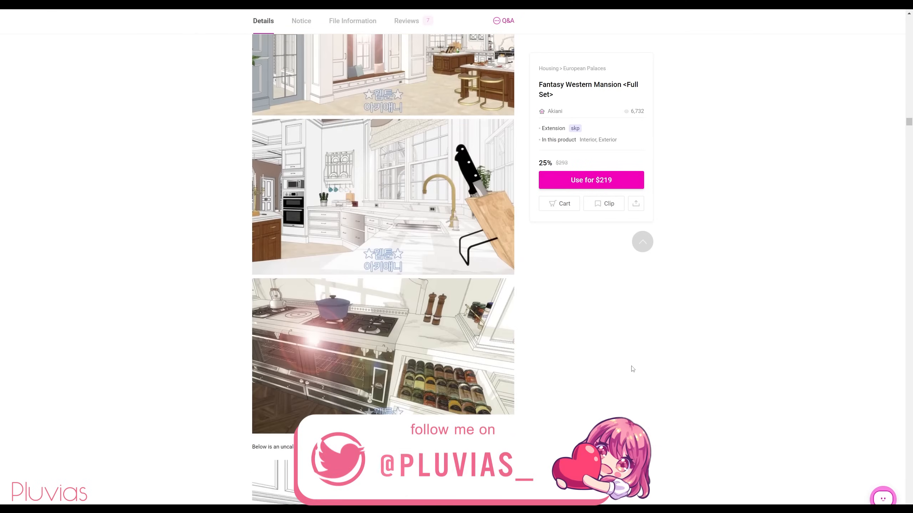
pyautogui.scroll(-3)
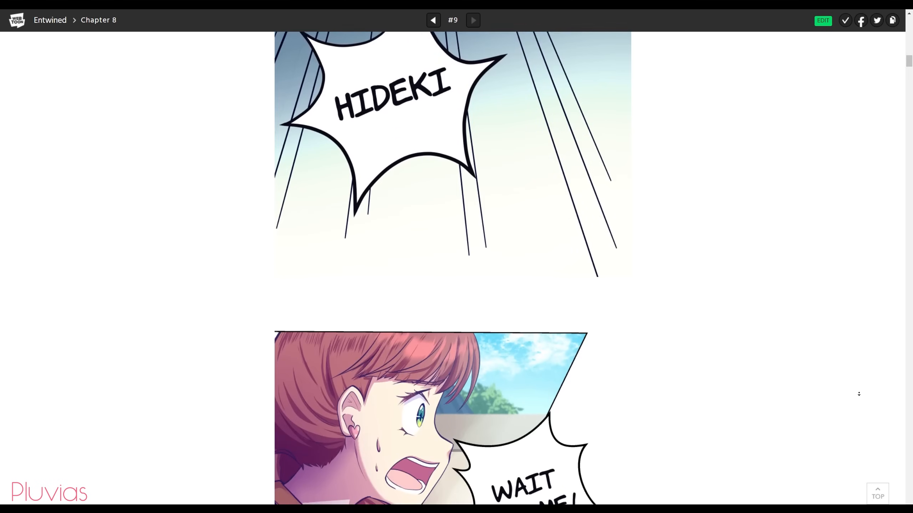
pyautogui.scroll(-3)
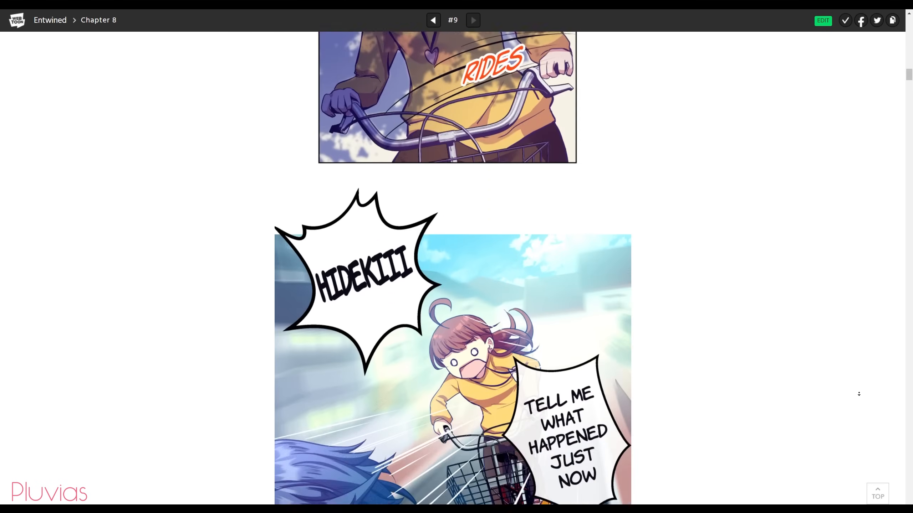
pyautogui.scroll(-3)
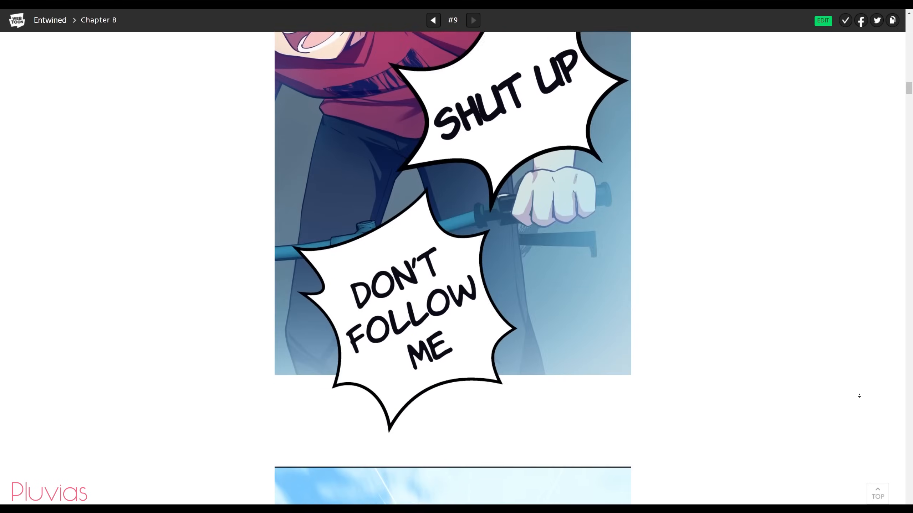
pyautogui.scroll(-3)
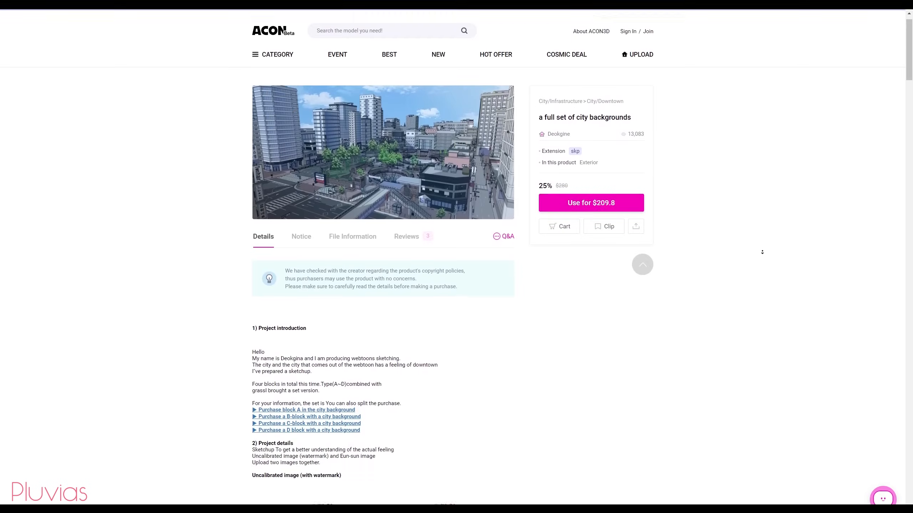
pyautogui.scroll(-3)
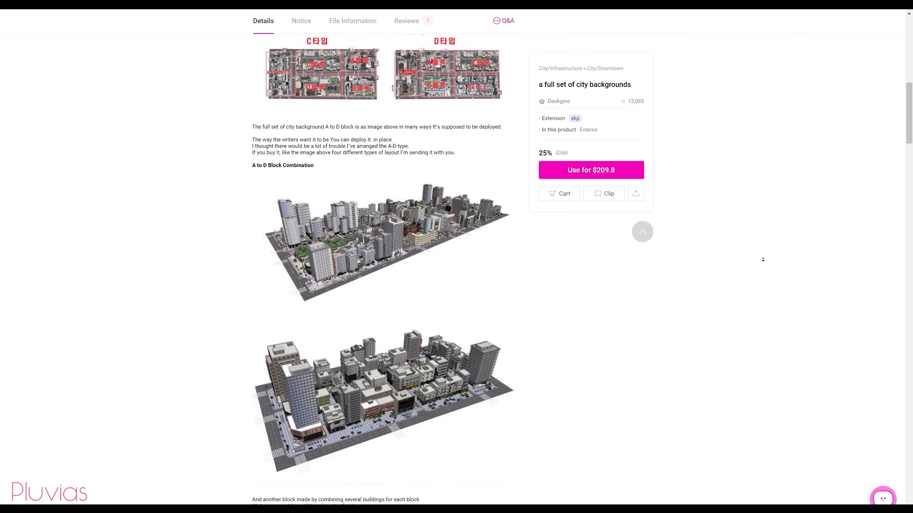
pyautogui.scroll(-3)
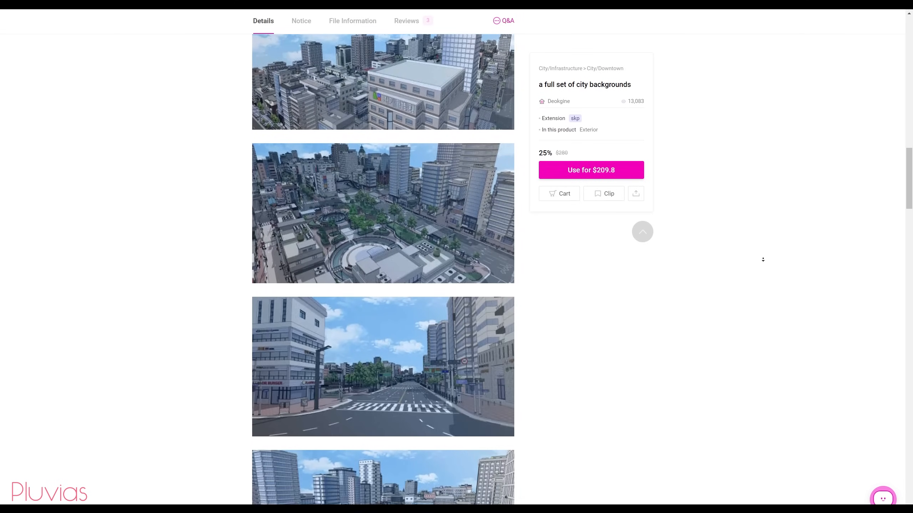
pyautogui.scroll(-3)
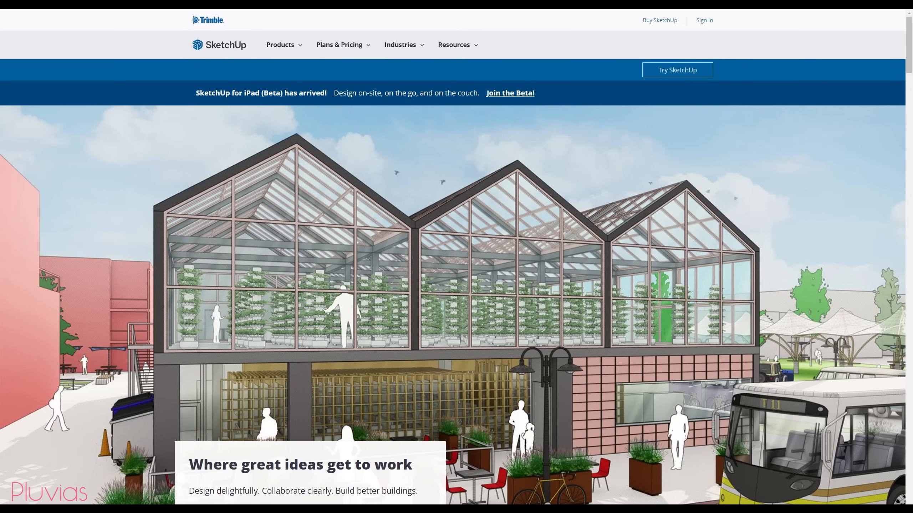
# Scroll the SketchUp site and start the SketchUp Make 2017 download from Product Downloads
pyautogui.scroll(-3)
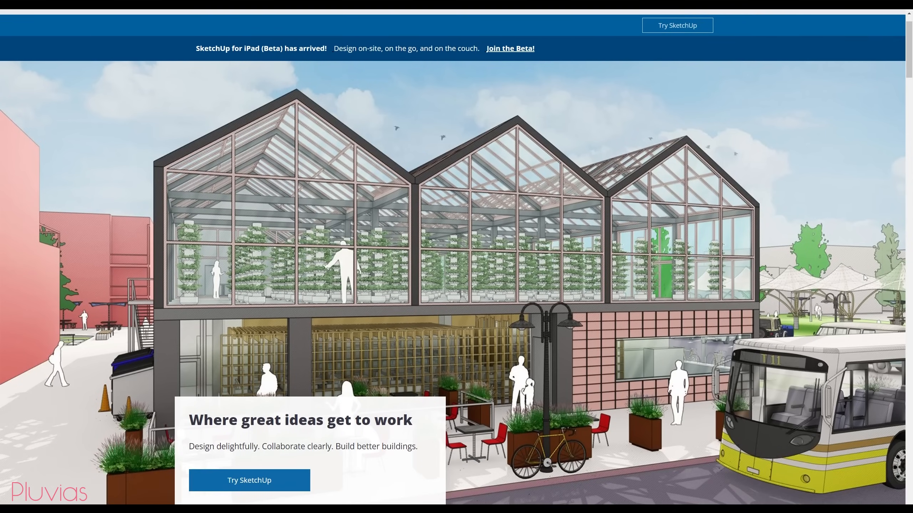
pyautogui.scroll(-3)
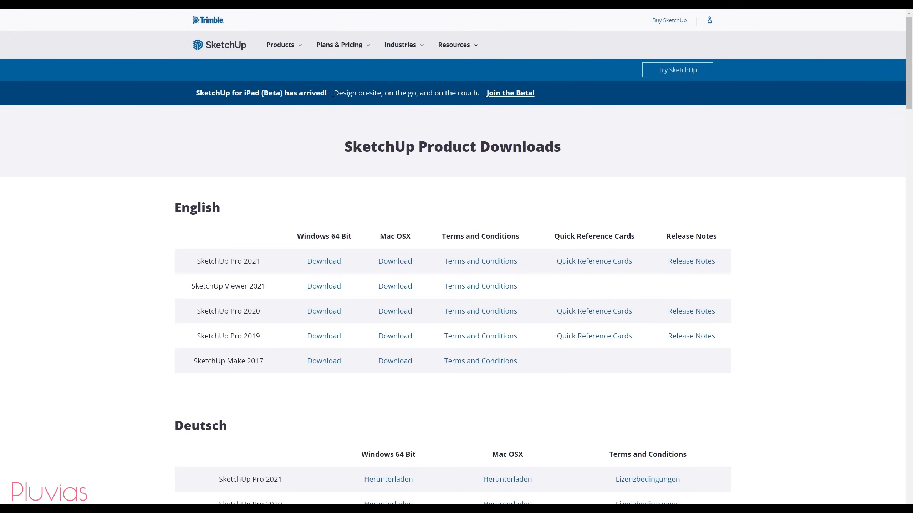
pyautogui.doubleClick(228, 361)
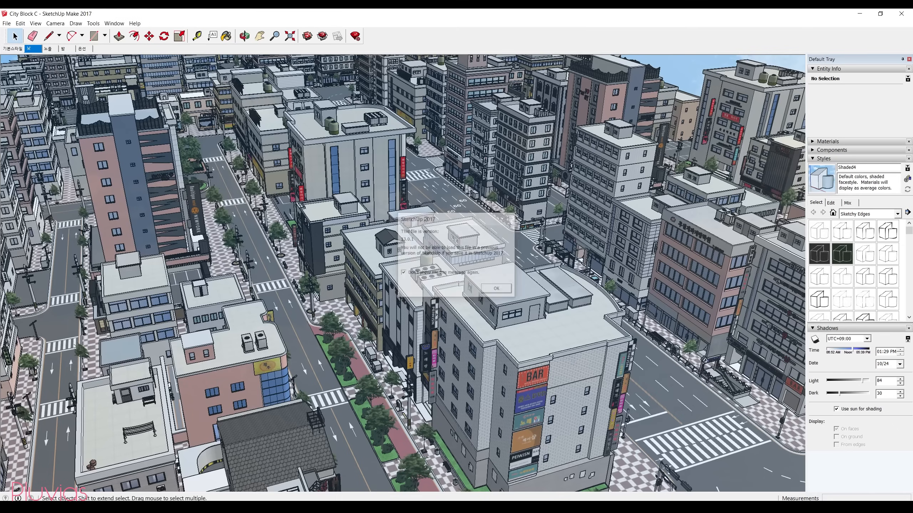
# Dismiss the file version warning so City Block C opens in SketchUp Make 2017
pyautogui.click(495, 289)
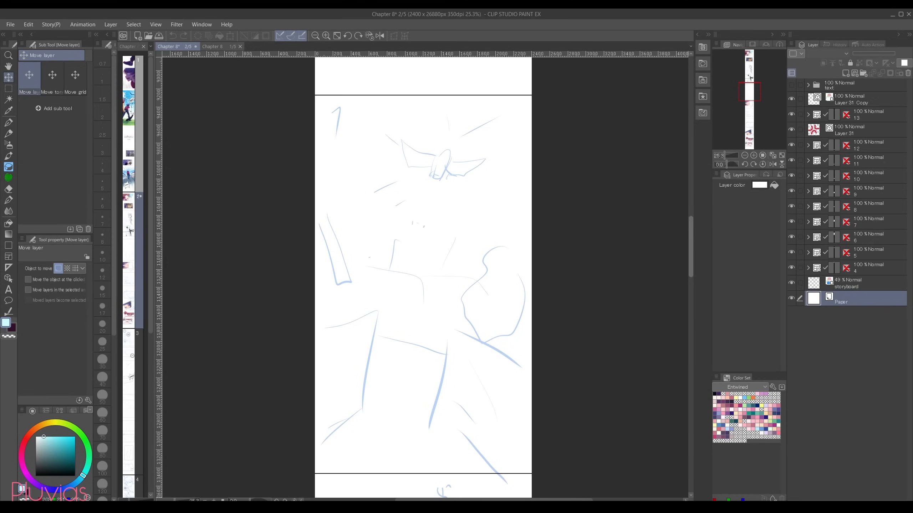
pyautogui.scroll(-3)
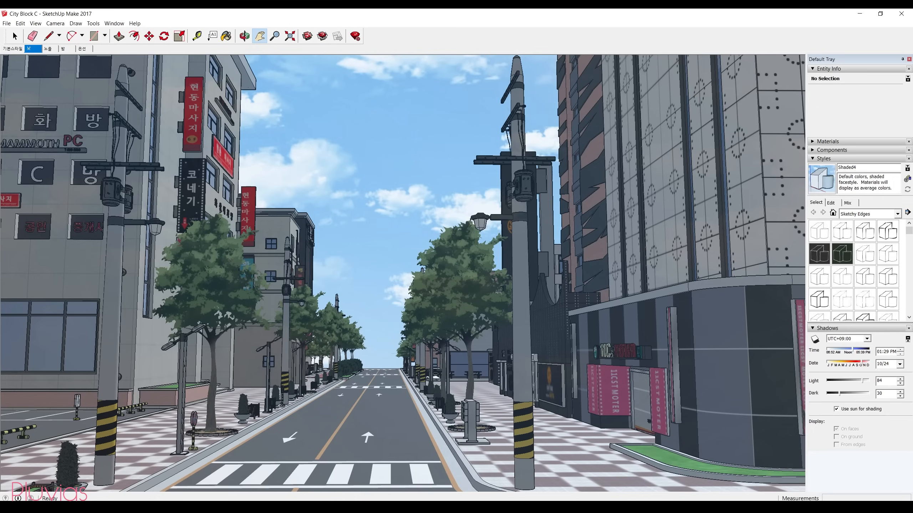
# Pan the camera to frame a street-level view down the tree-lined road
pyautogui.click(55, 24)
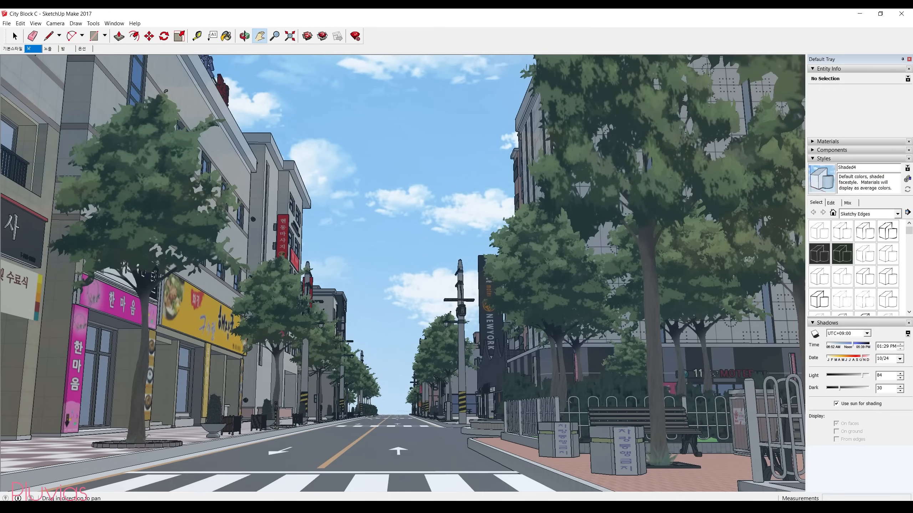
# Start a 2D Graphic export of the street view named 'City shot'
pyautogui.click(7, 23)
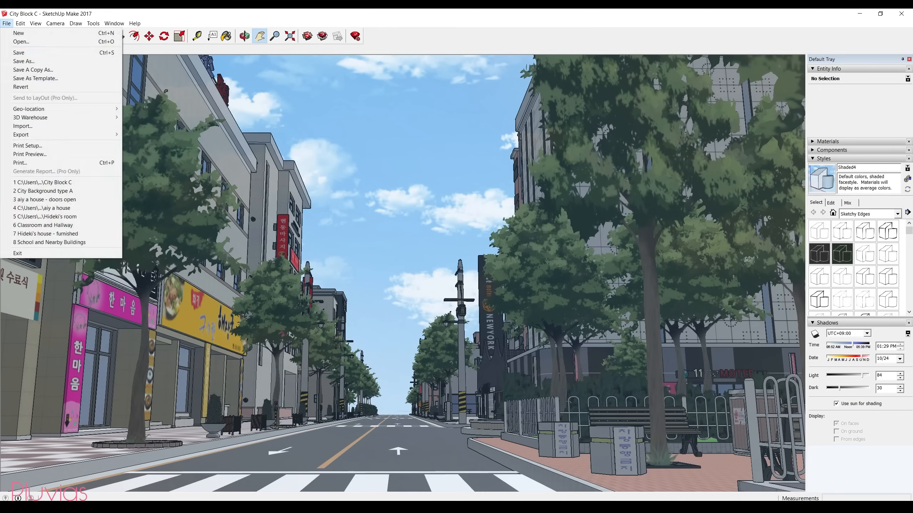
pyautogui.click(21, 134)
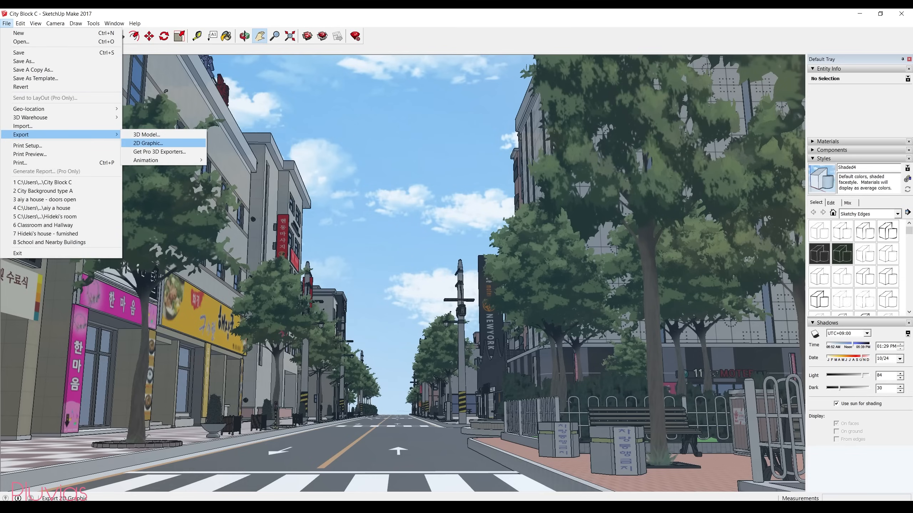
pyautogui.click(147, 144)
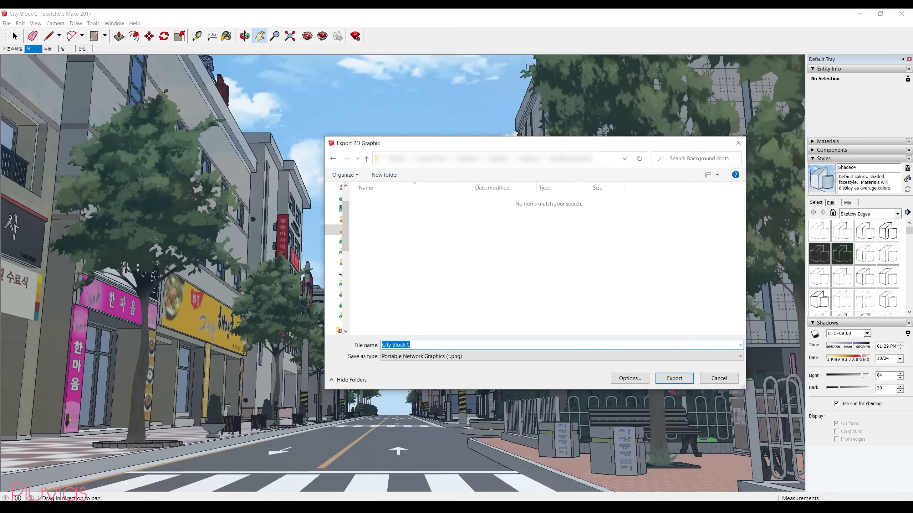
pyautogui.write('City shot')
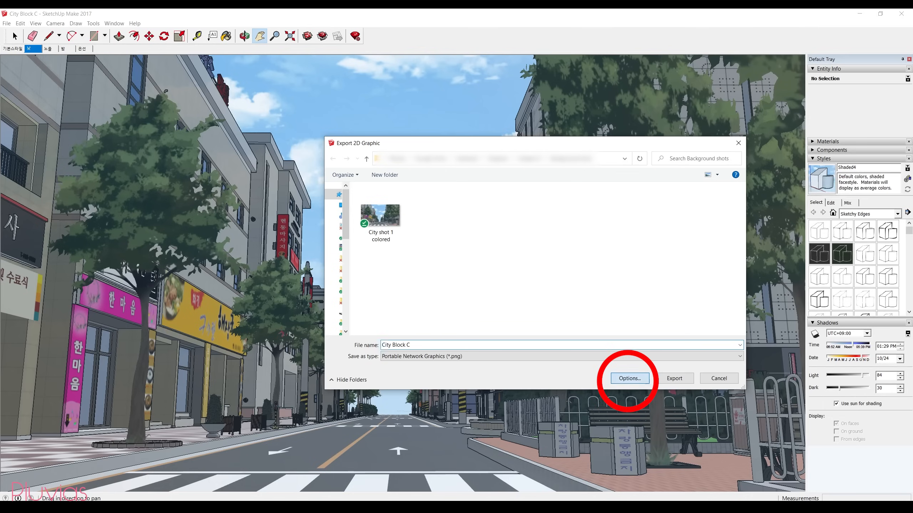
# In the export options, stop using view size and set the image width to 5000 pixels
pyautogui.click(629, 378)
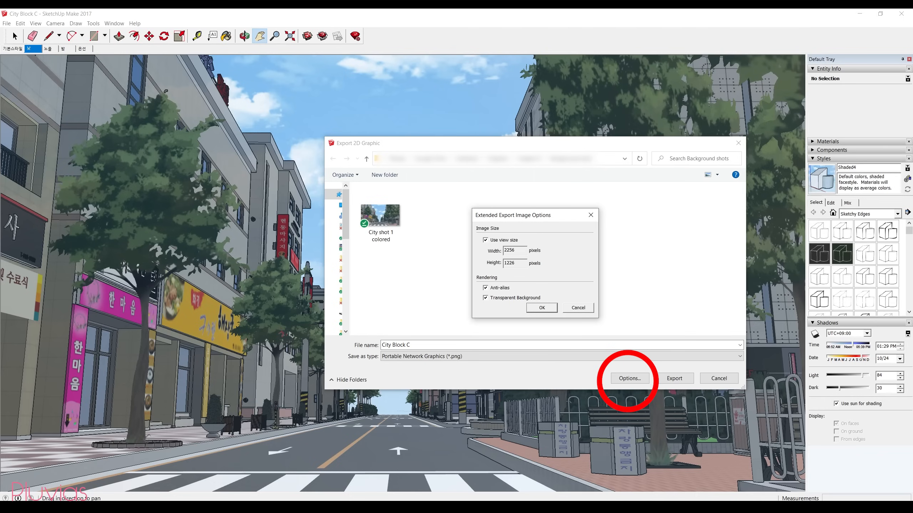
pyautogui.click(485, 240)
pyautogui.write('5000')
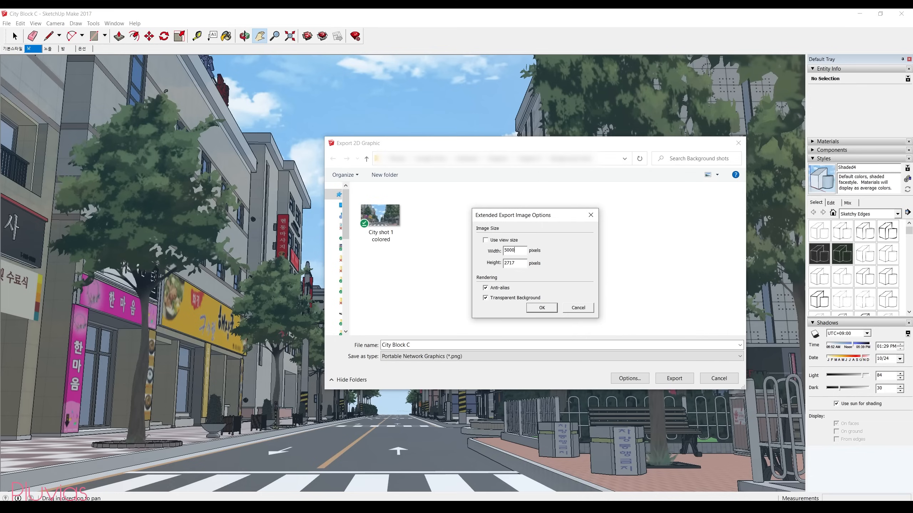
pyautogui.click(540, 308)
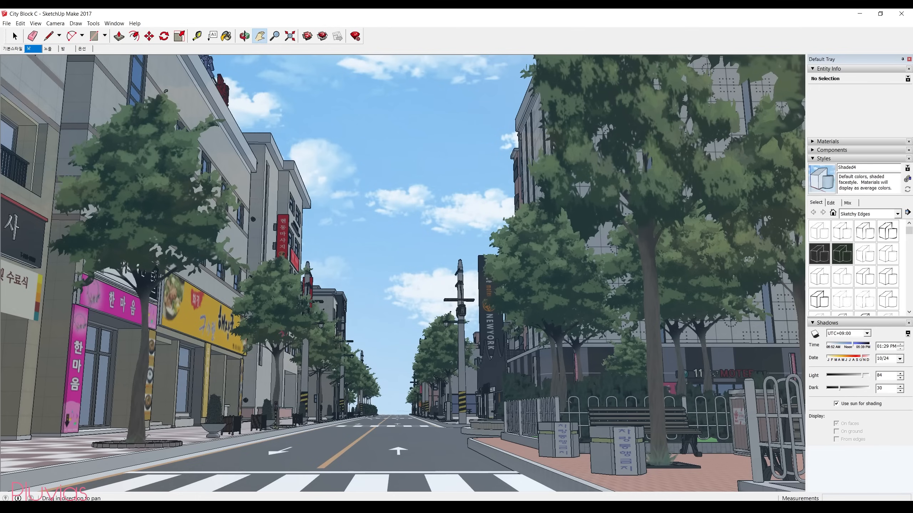
# Show the model in hidden line style and open the style's edit settings
pyautogui.click(35, 24)
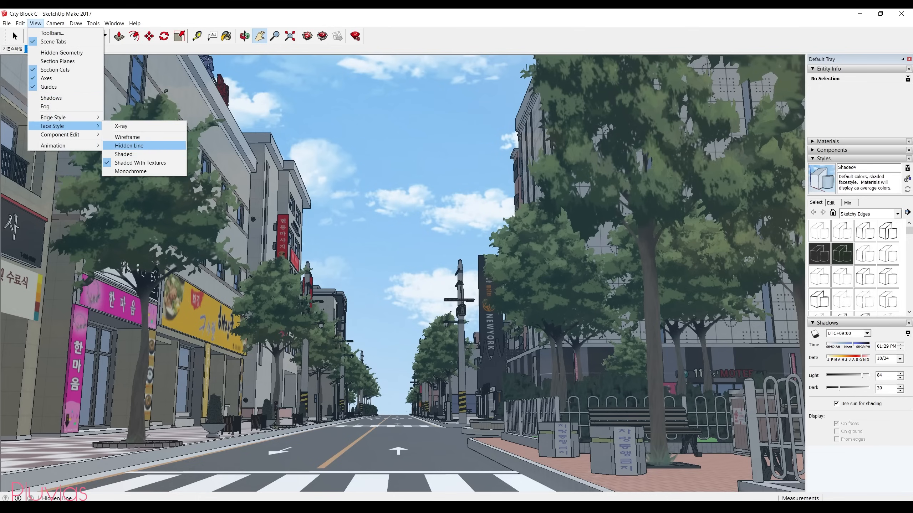
pyautogui.click(129, 145)
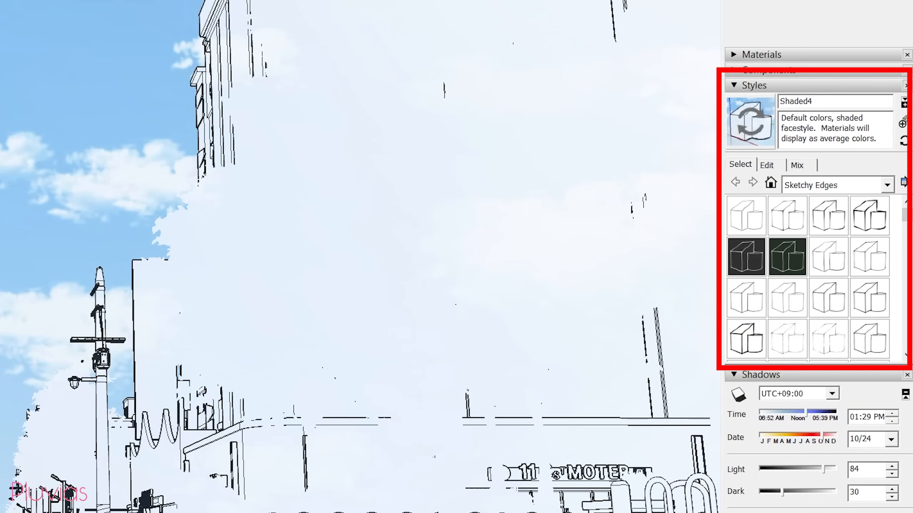
pyautogui.click(766, 165)
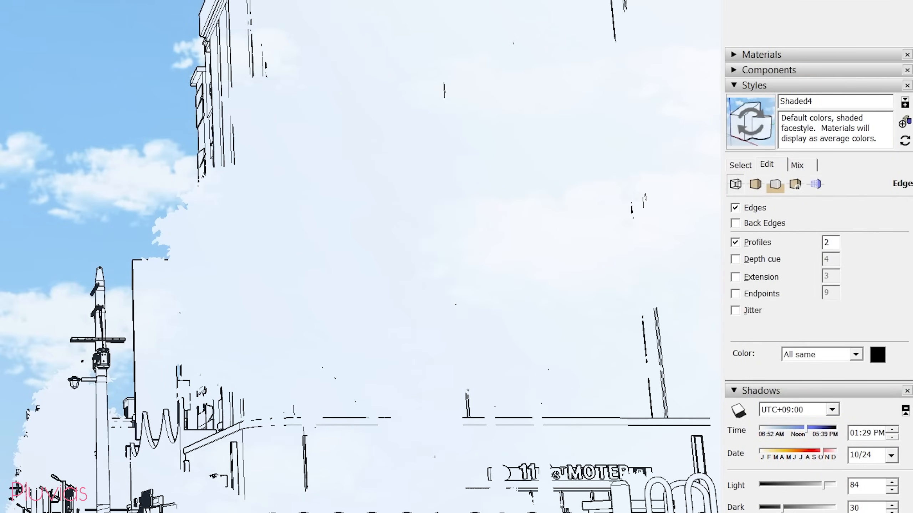
pyautogui.moveTo(775, 185)
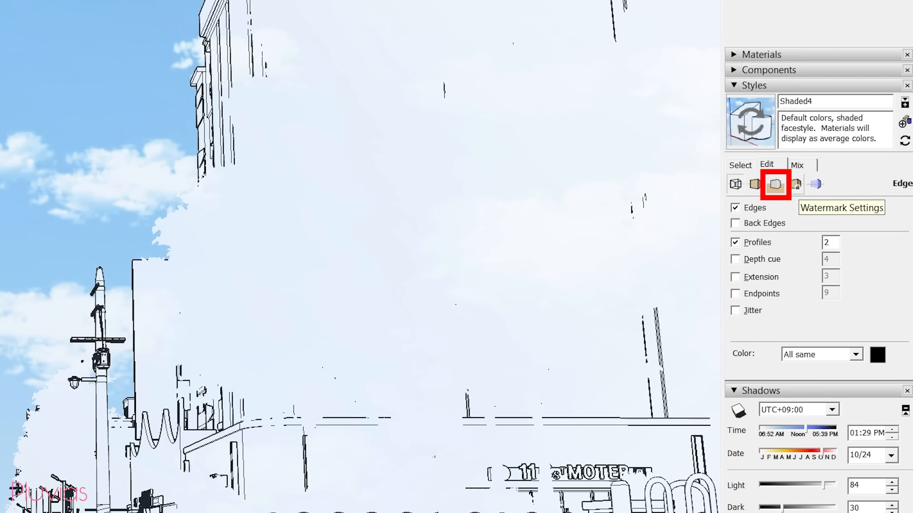
# Turn off Display watermarks and the Ground in the style's watermark and background settings
pyautogui.click(776, 184)
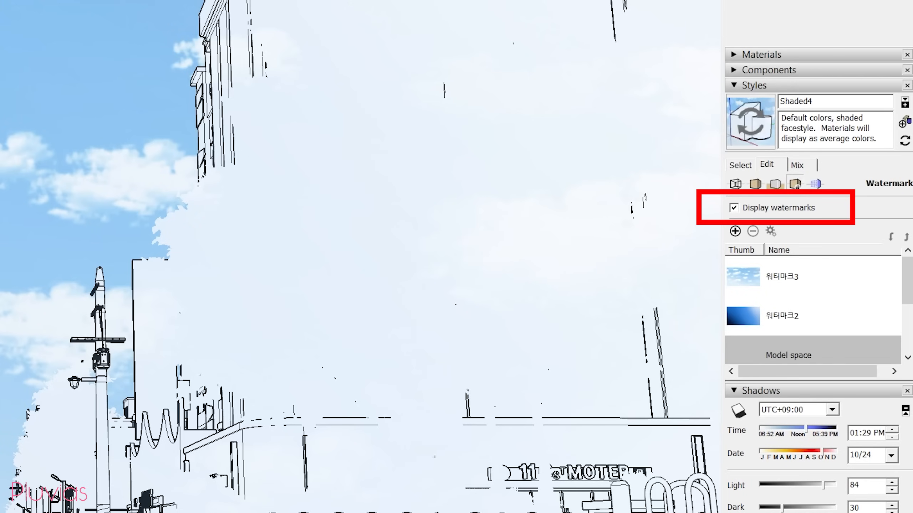
pyautogui.click(733, 207)
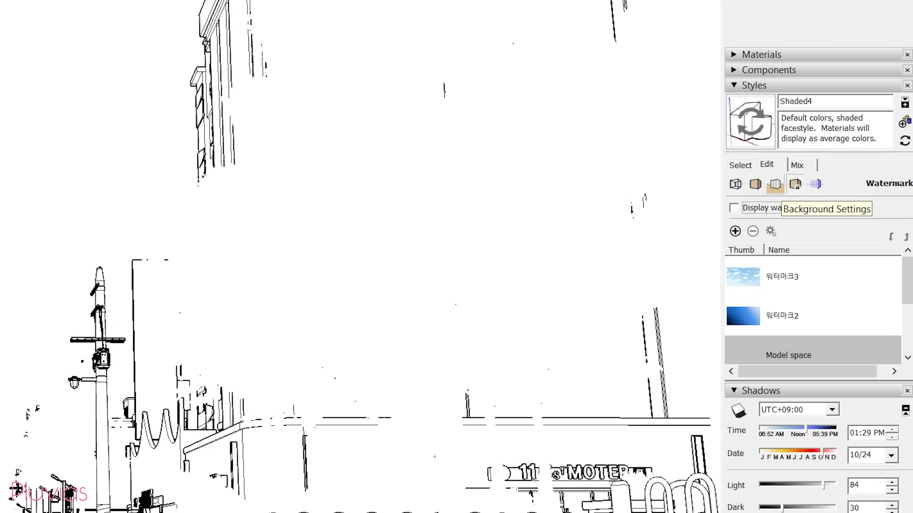
pyautogui.click(775, 184)
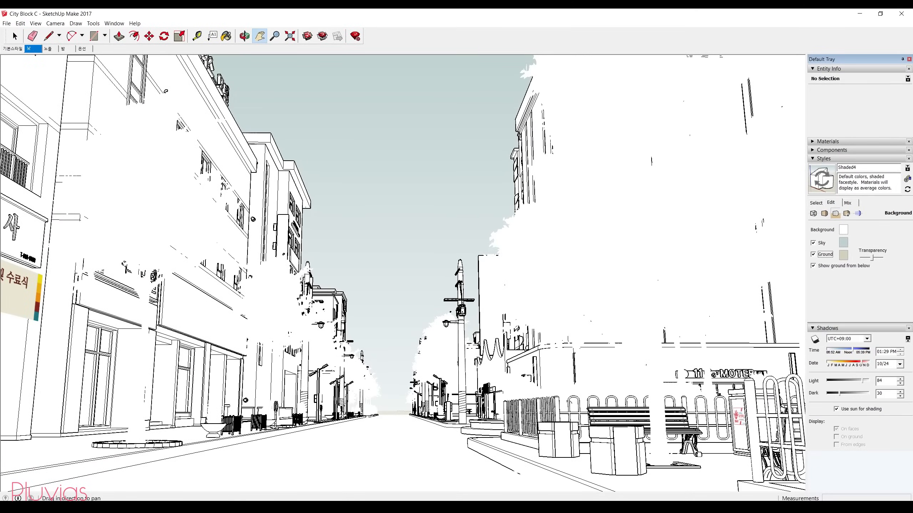
pyautogui.click(813, 254)
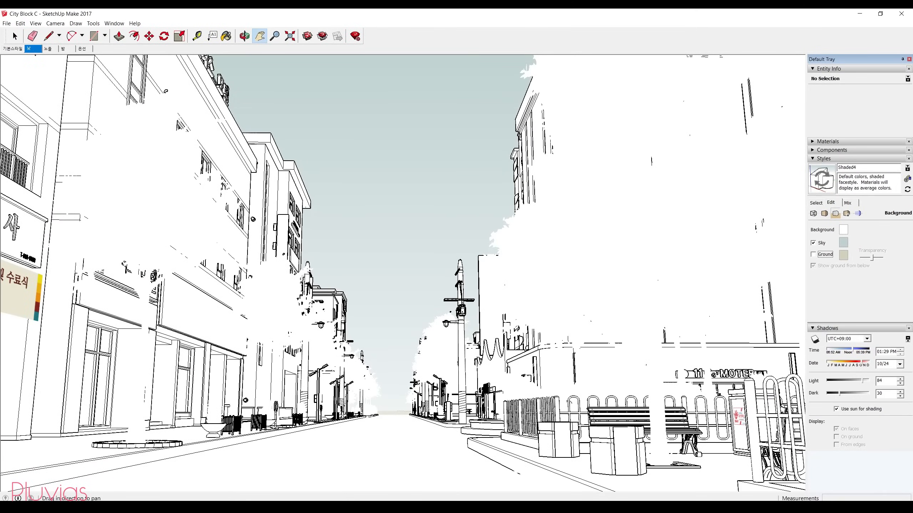
# With the sky off, export the white line-art street view as a PNG image
pyautogui.click(6, 24)
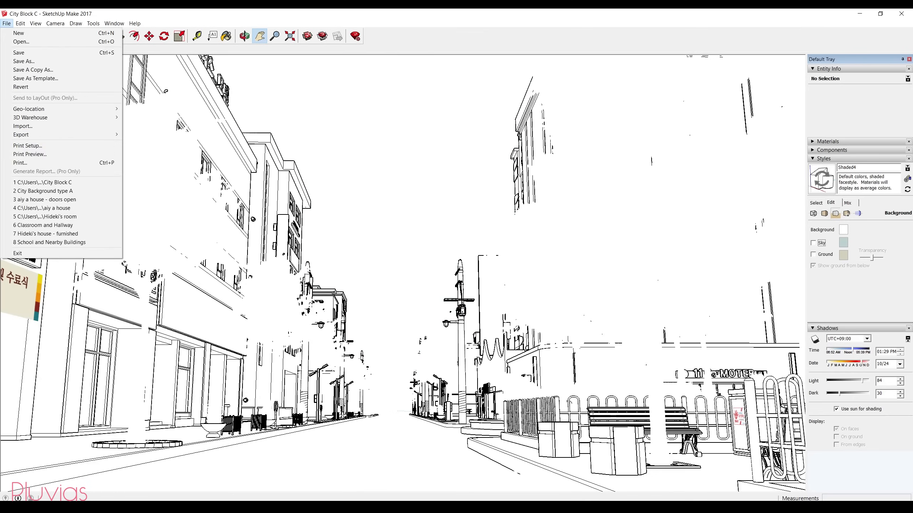
pyautogui.click(20, 135)
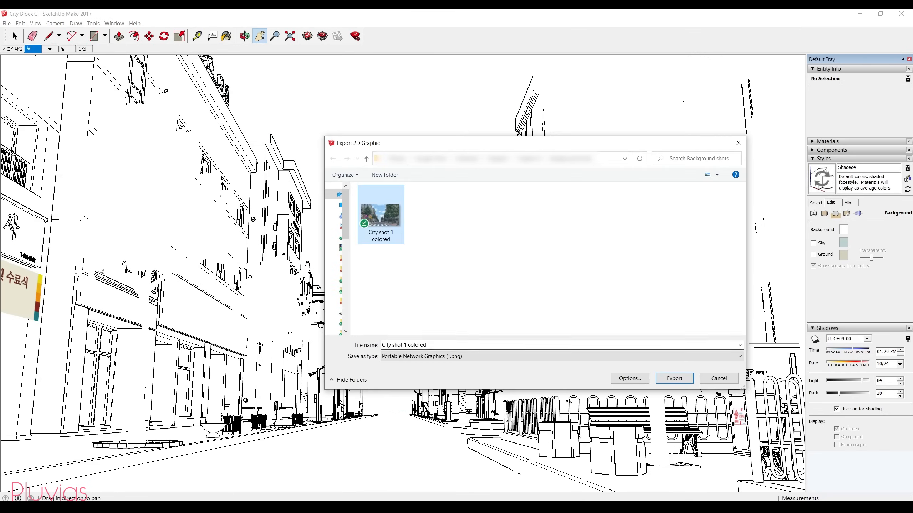
pyautogui.doubleClick(416, 344)
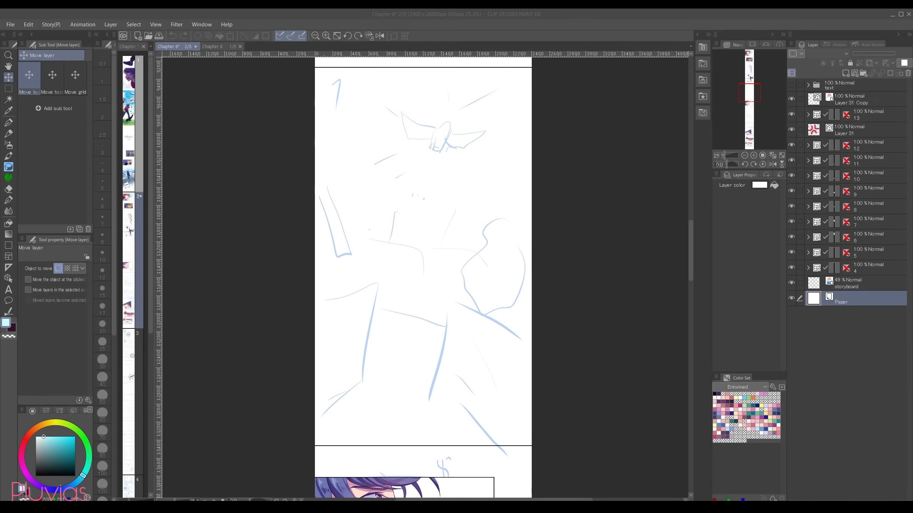
# View the line-art and colored City shot canvases, switching between their tabs
pyautogui.click(314, 46)
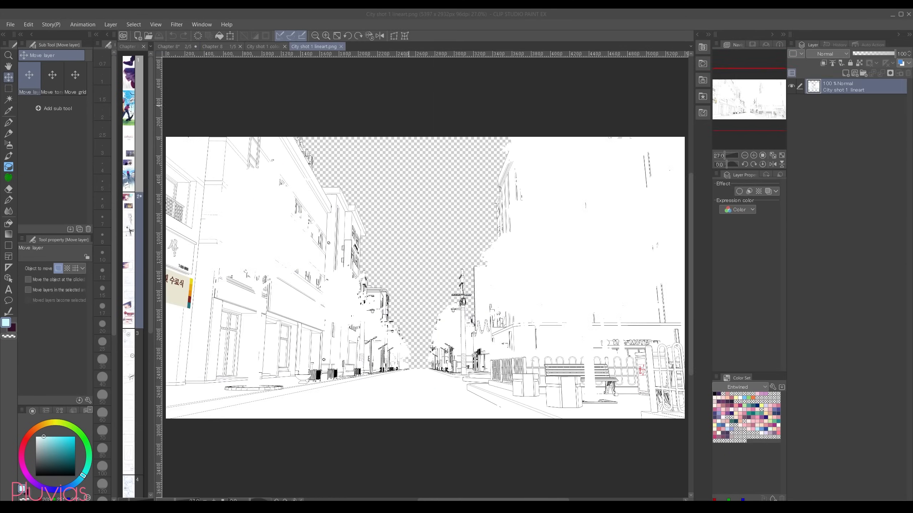
pyautogui.click(266, 47)
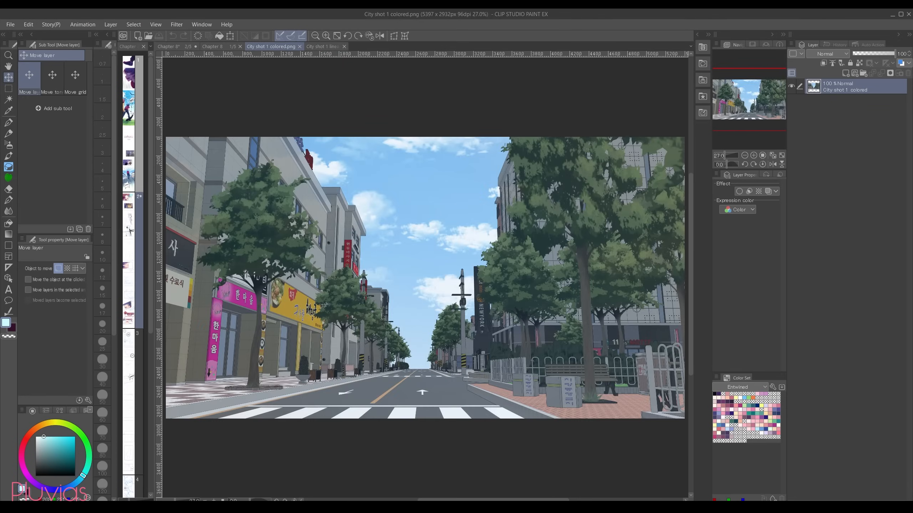
pyautogui.click(314, 46)
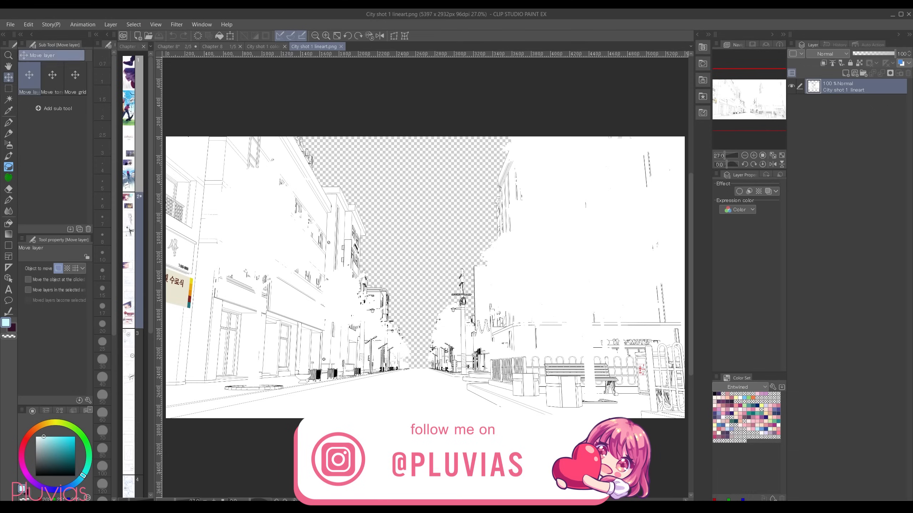
# Apply Convert brightness to opacity so the line art's white areas become transparent
pyautogui.click(27, 24)
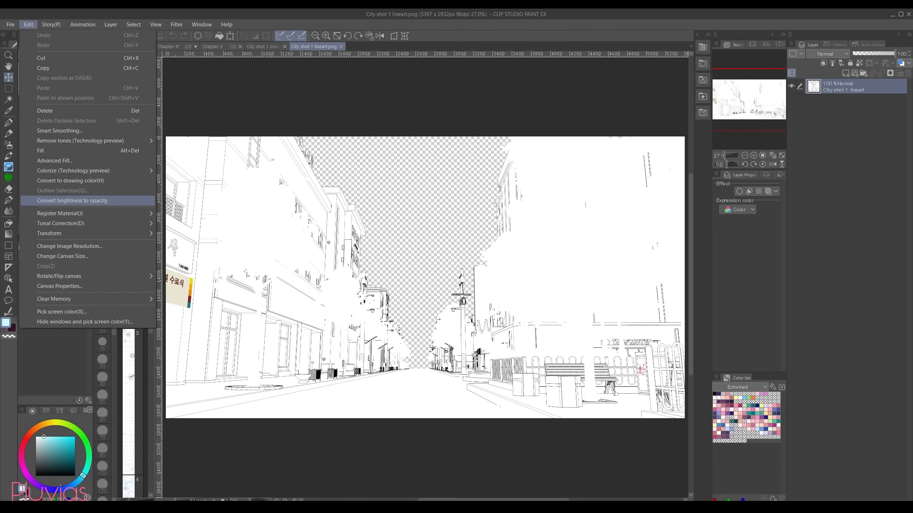
pyautogui.click(72, 201)
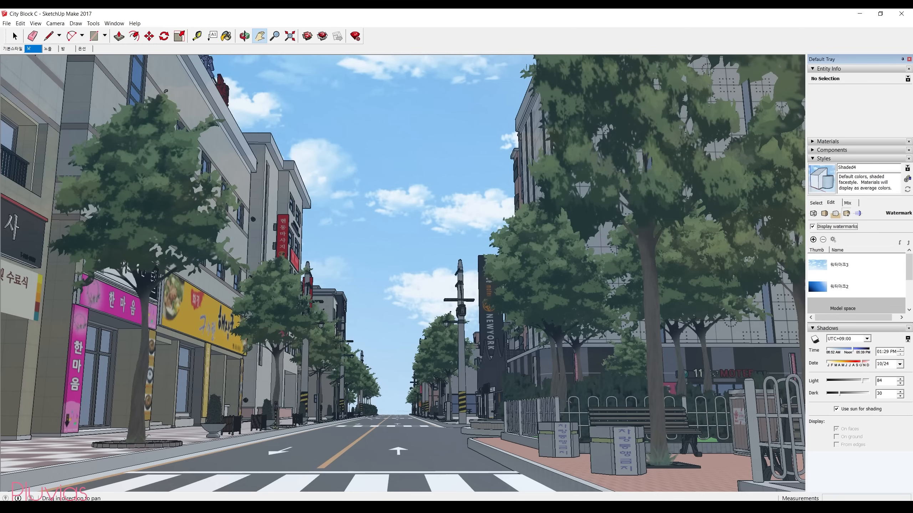
# Uncheck Display watermarks to leave a plain white sky on the colored render
pyautogui.click(813, 227)
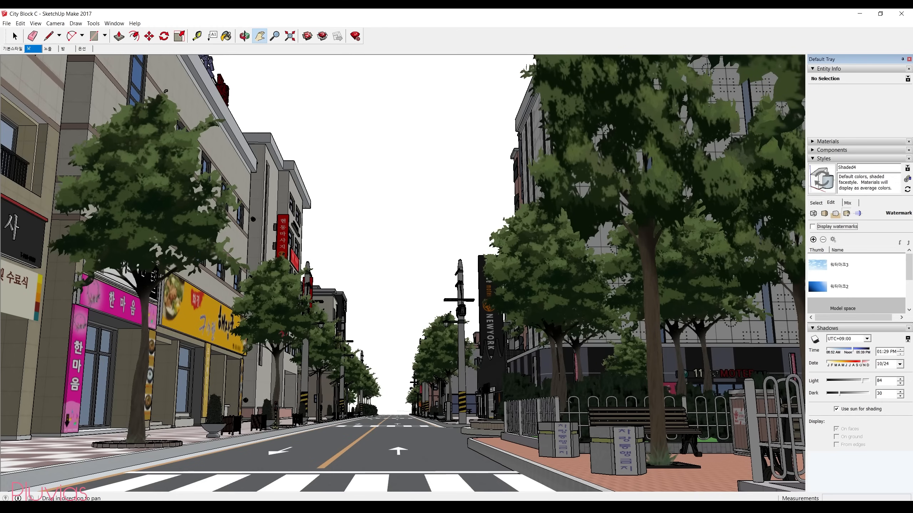
pyautogui.click(813, 227)
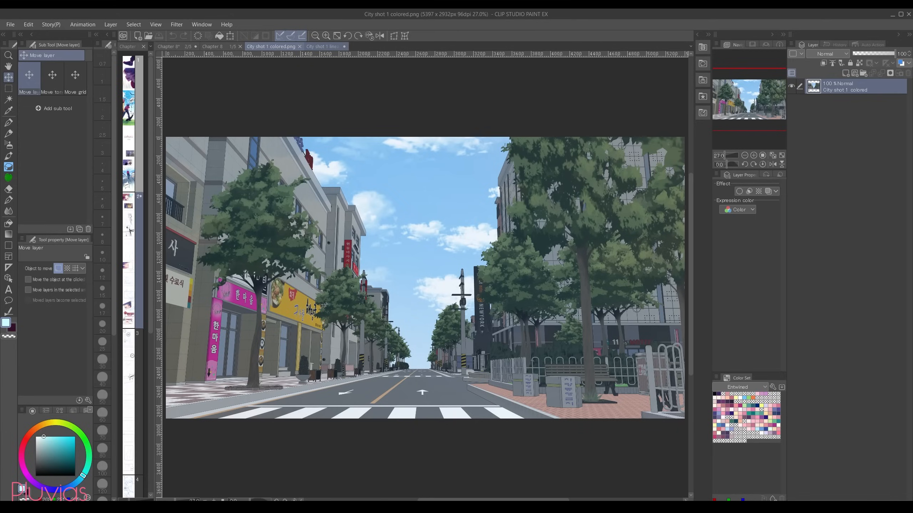
# Paste the colored and line-art city shots onto Frame background 4, scaled 145% and rotated 8.3°
pyautogui.click(169, 46)
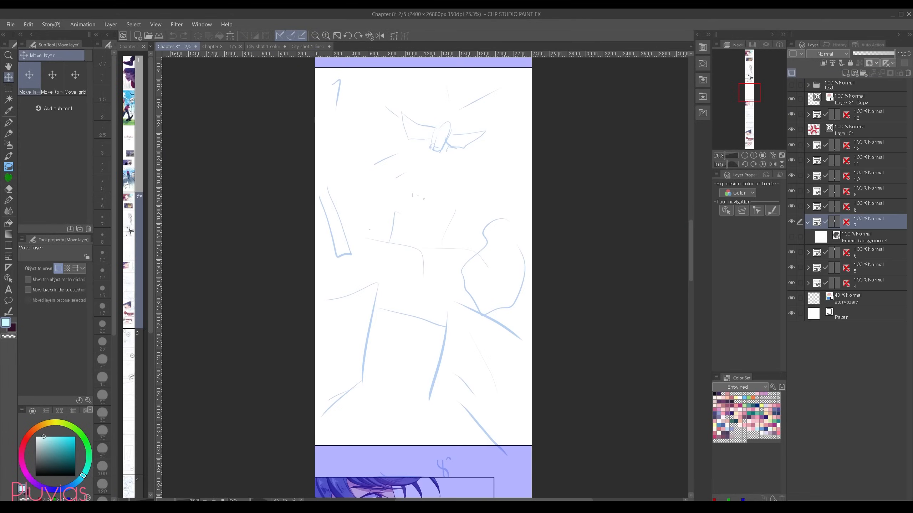
pyautogui.click(28, 24)
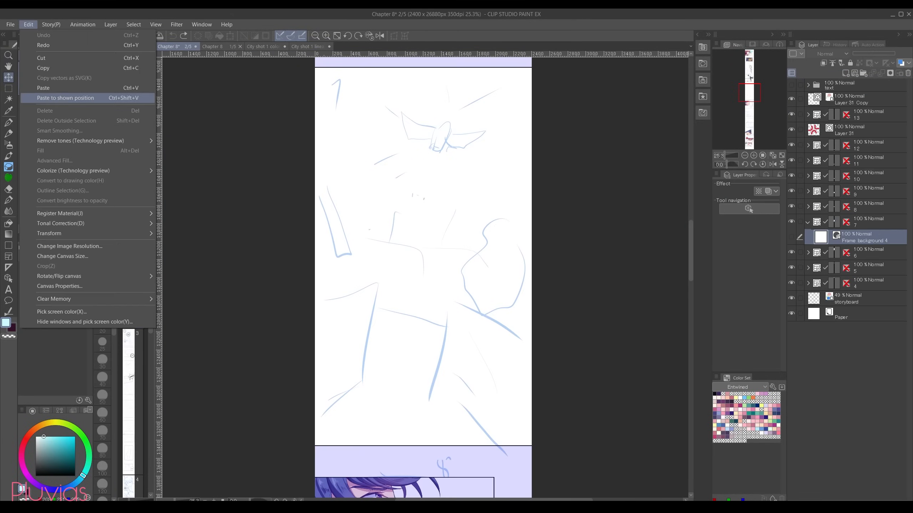
pyautogui.click(64, 98)
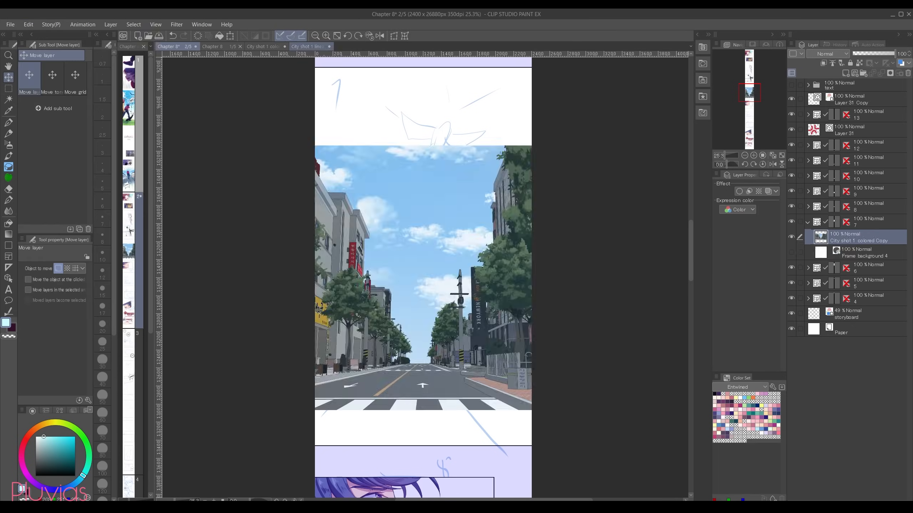
pyautogui.click(27, 24)
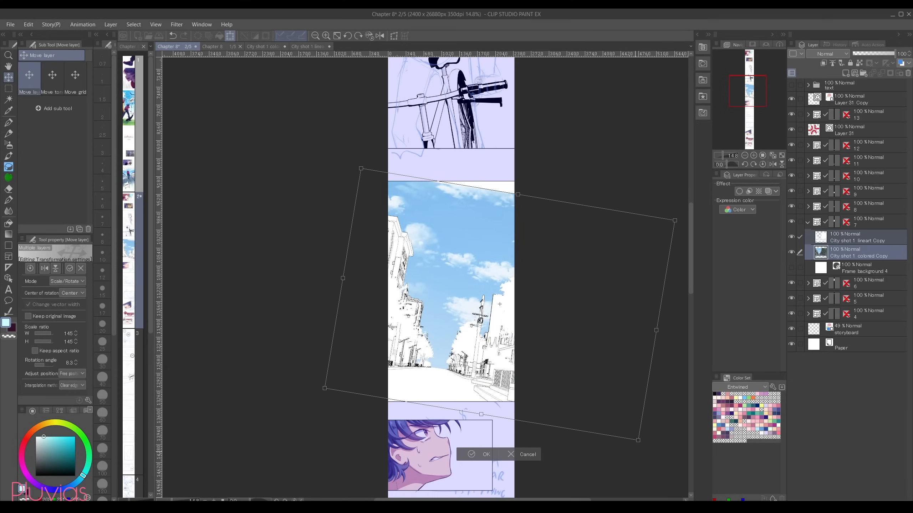
pyautogui.click(480, 454)
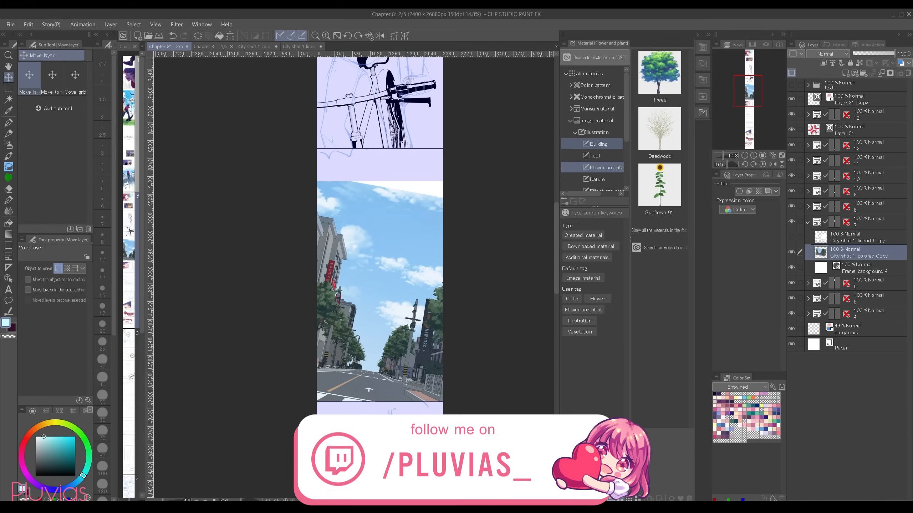
# Place the City_transparent skyline material from Illustration > Building into the distant street, tilted to fit
pyautogui.click(597, 144)
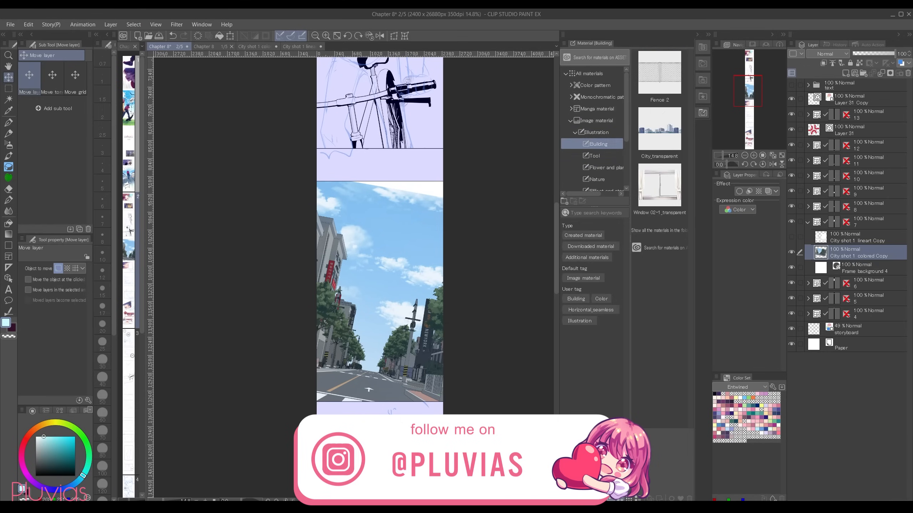
pyautogui.click(659, 128)
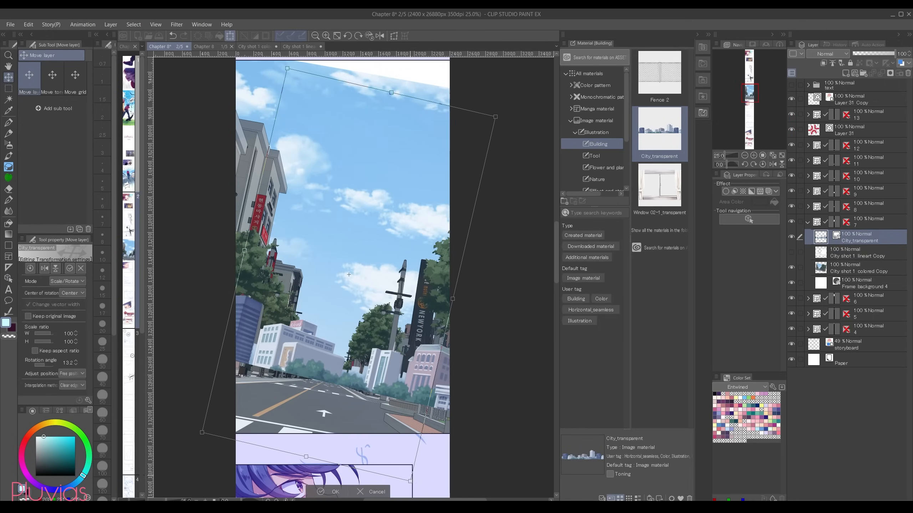
pyautogui.click(331, 492)
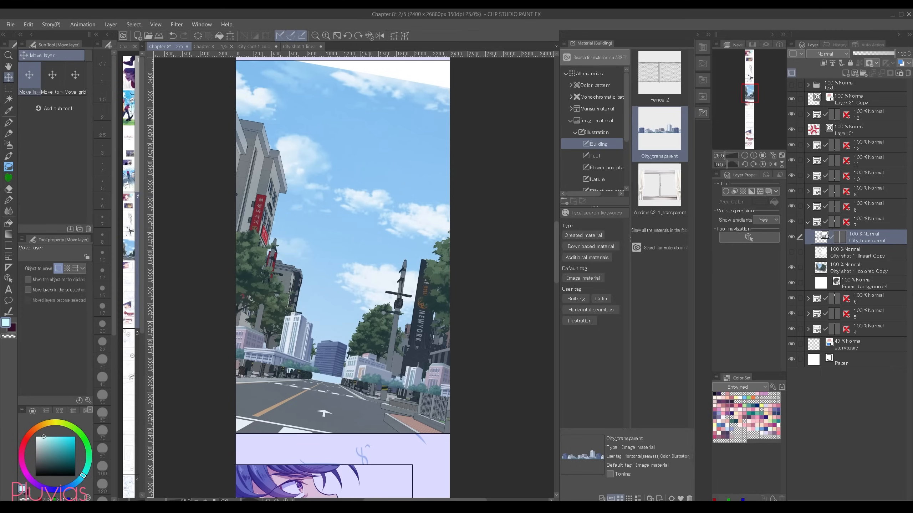
# Mask the skyline layer so it sits behind the panel's buildings
pyautogui.click(792, 244)
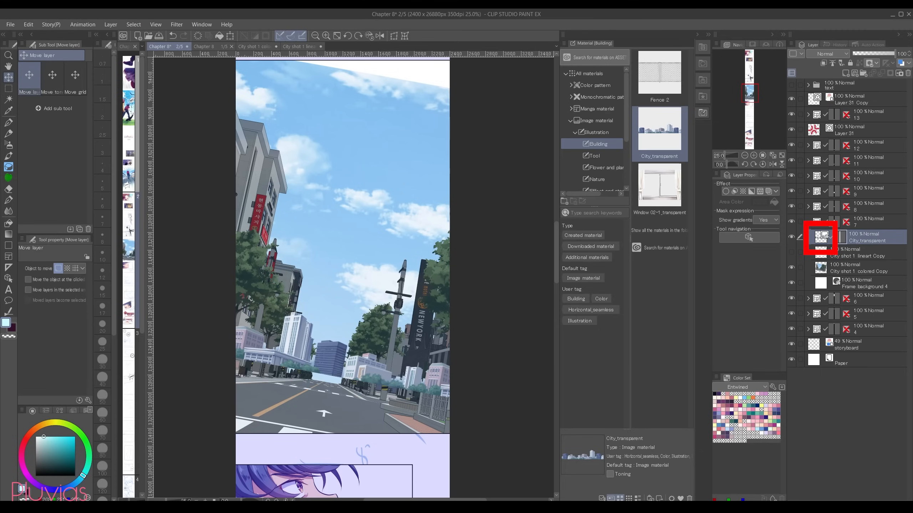
pyautogui.click(855, 252)
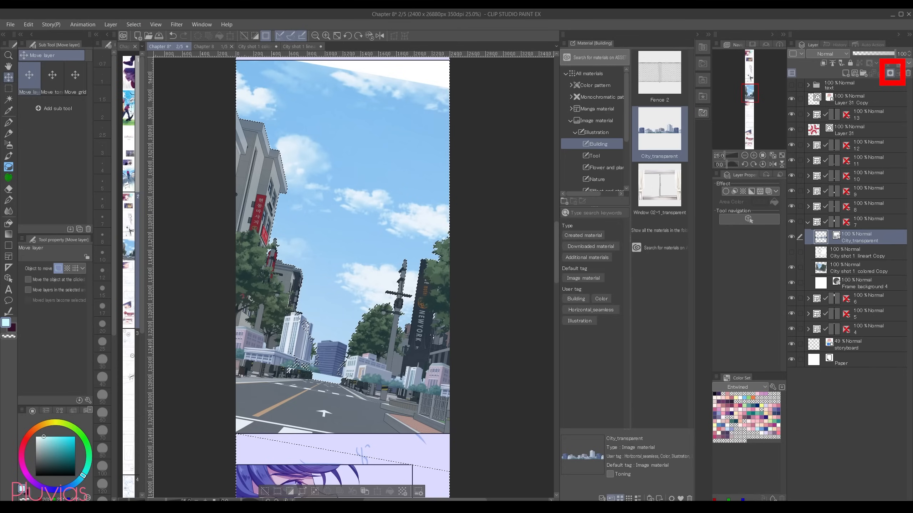
pyautogui.click(892, 72)
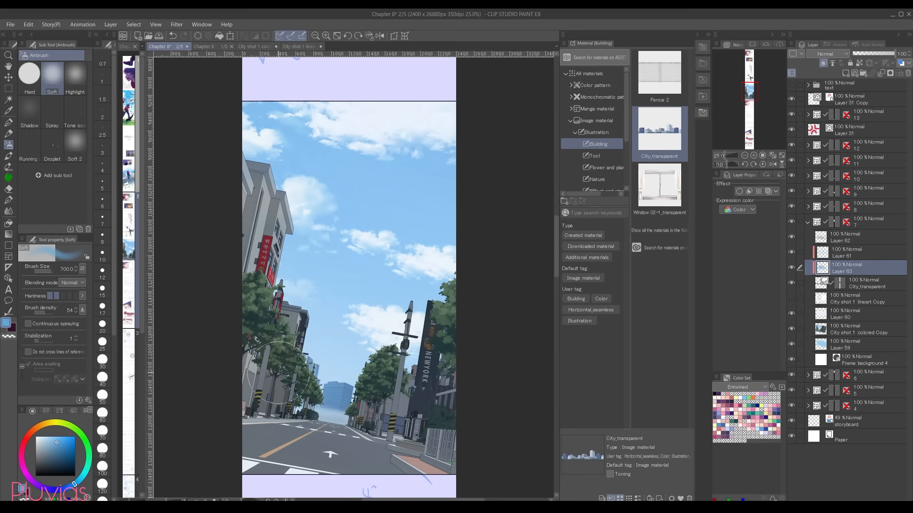
# Haze the distant skyline with light blue soft airbrush on new layers
pyautogui.click(867, 237)
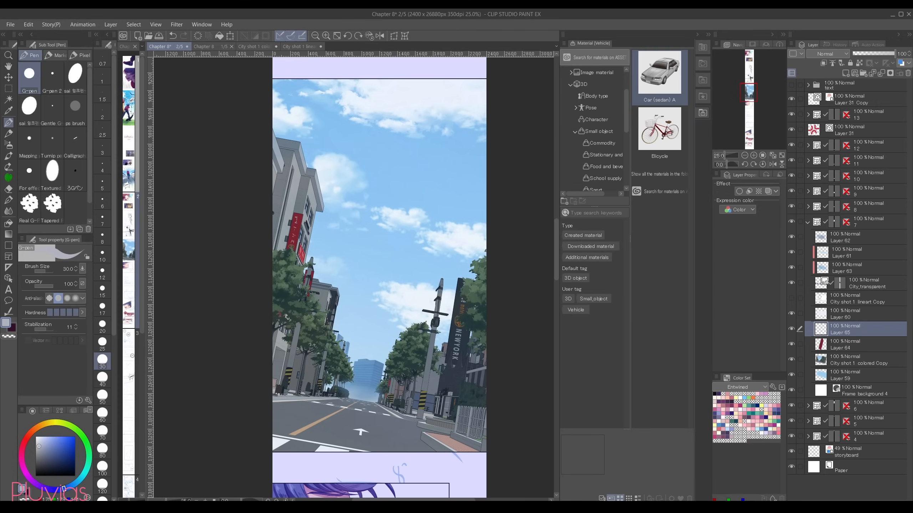
# Add the 3D sedan model onto the panel's street
pyautogui.scroll(-3)
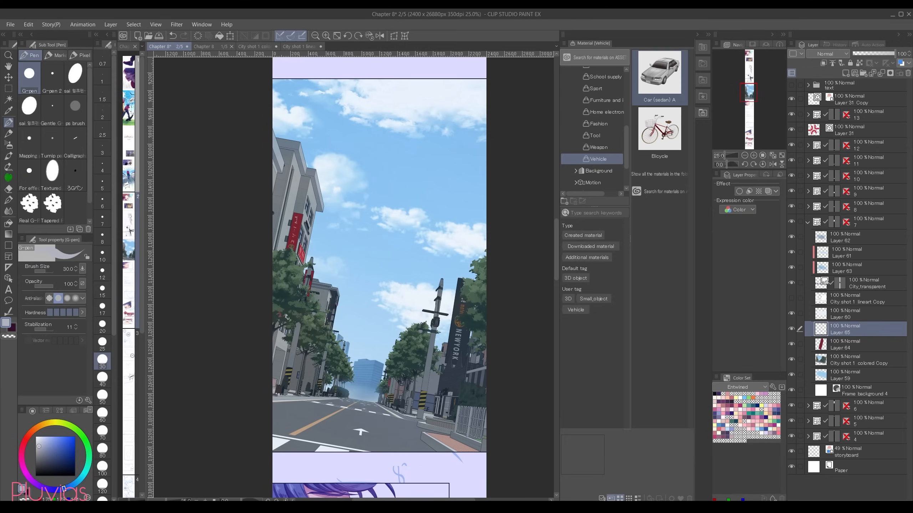
pyautogui.click(658, 72)
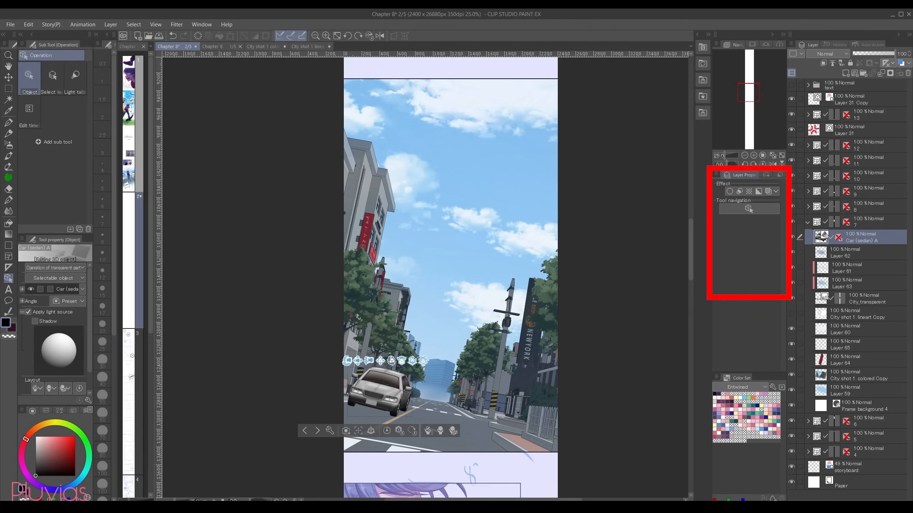
# Convert the sedan to lines and tones with Extract line of texture and Black fill
pyautogui.click(738, 191)
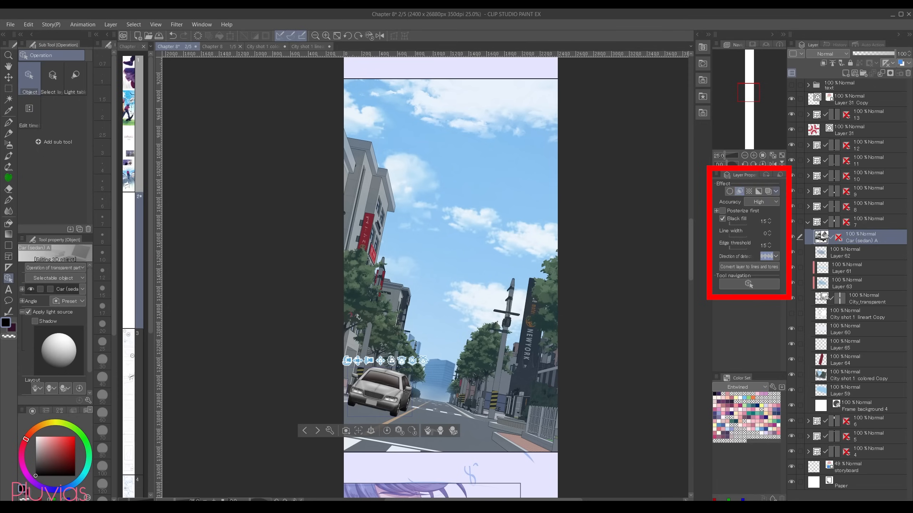
pyautogui.click(748, 267)
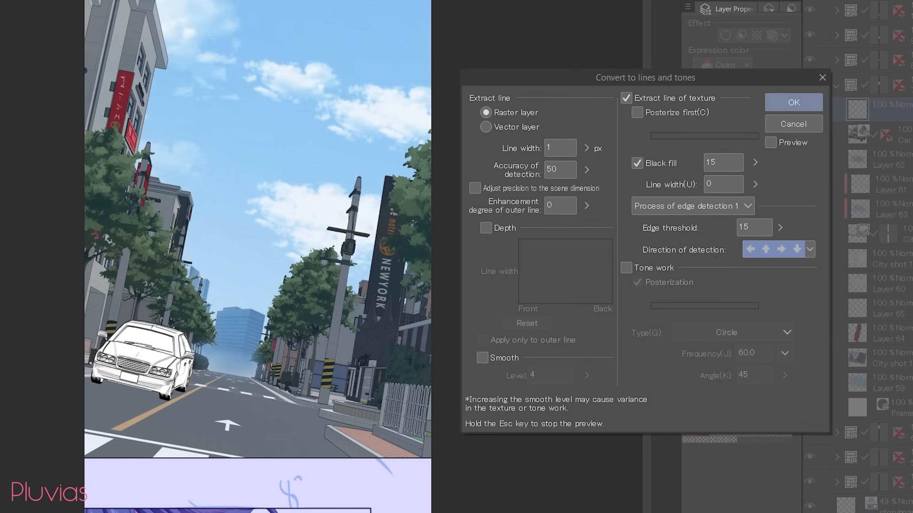
pyautogui.click(792, 102)
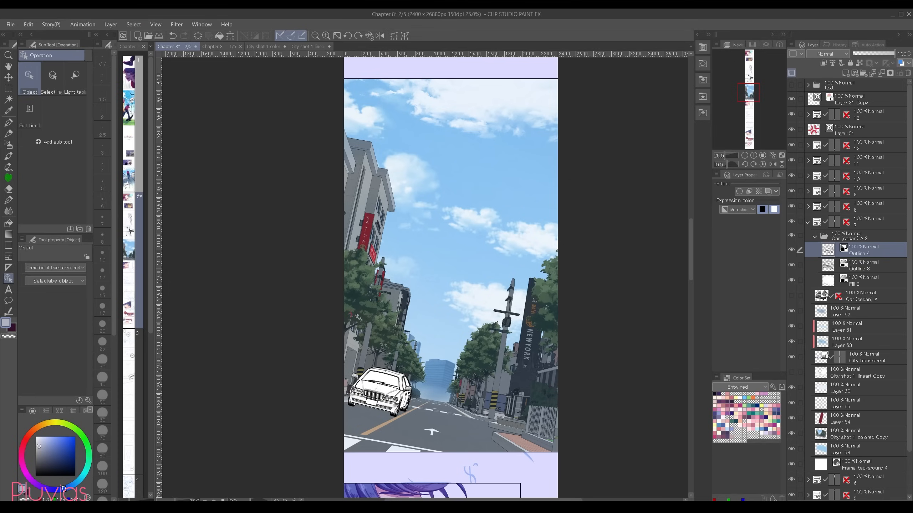
# Set the sedan's outline layers' Expression color to Color and tint them purple
pyautogui.click(738, 209)
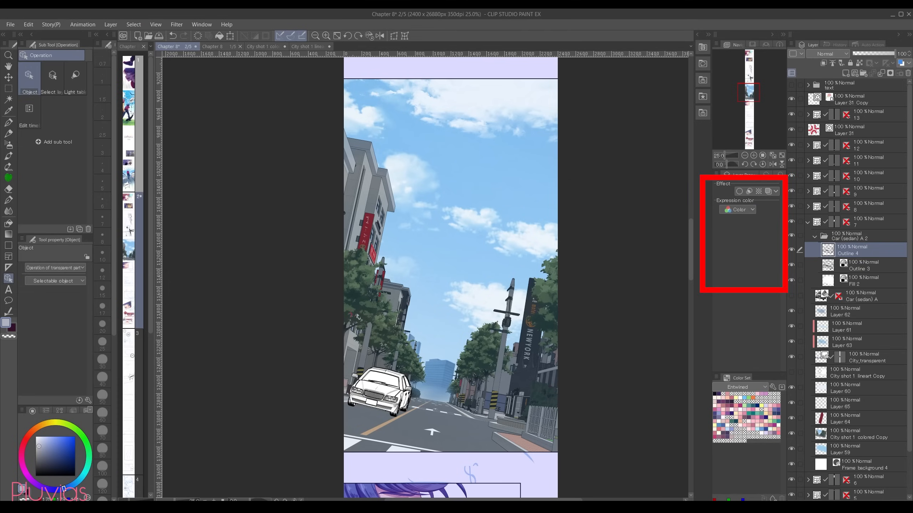
pyautogui.click(861, 281)
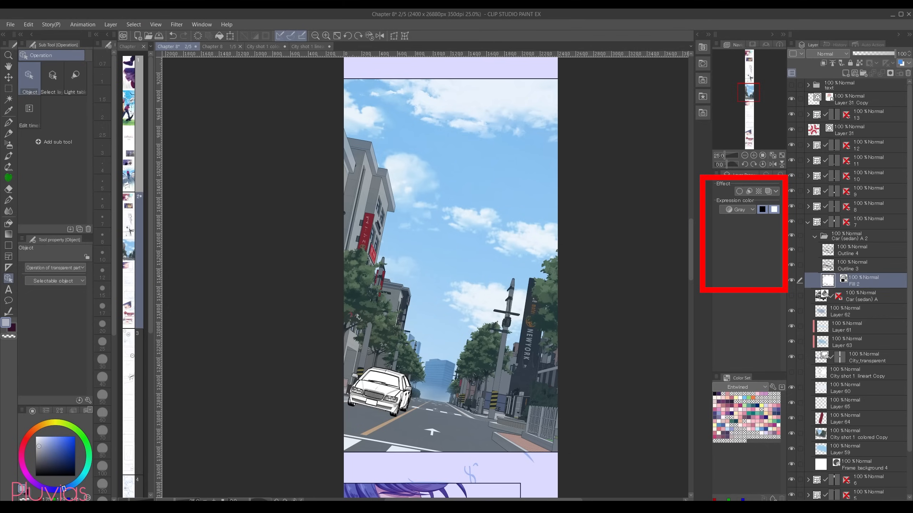
pyautogui.click(853, 265)
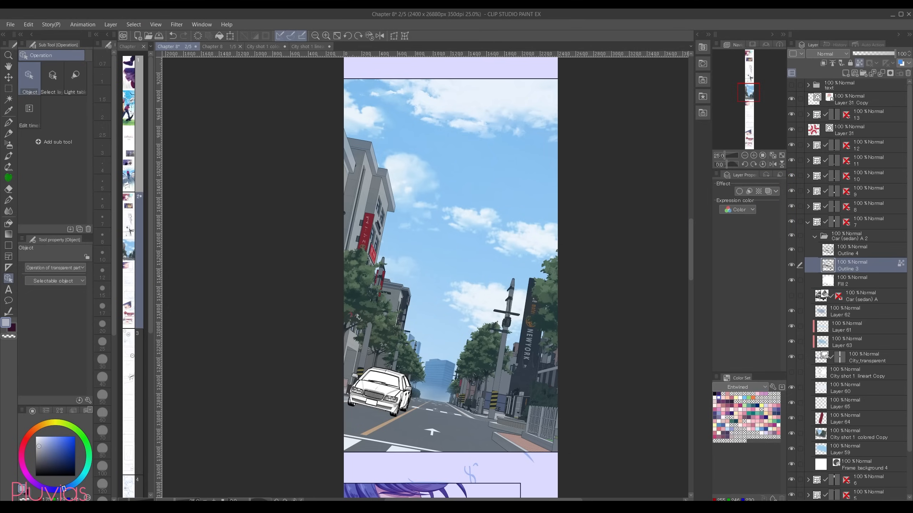
pyautogui.click(60, 461)
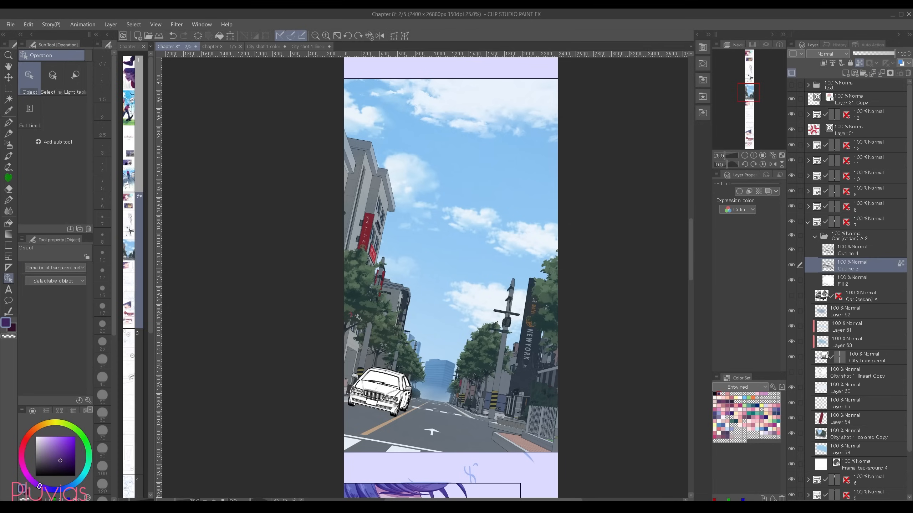
pyautogui.click(27, 24)
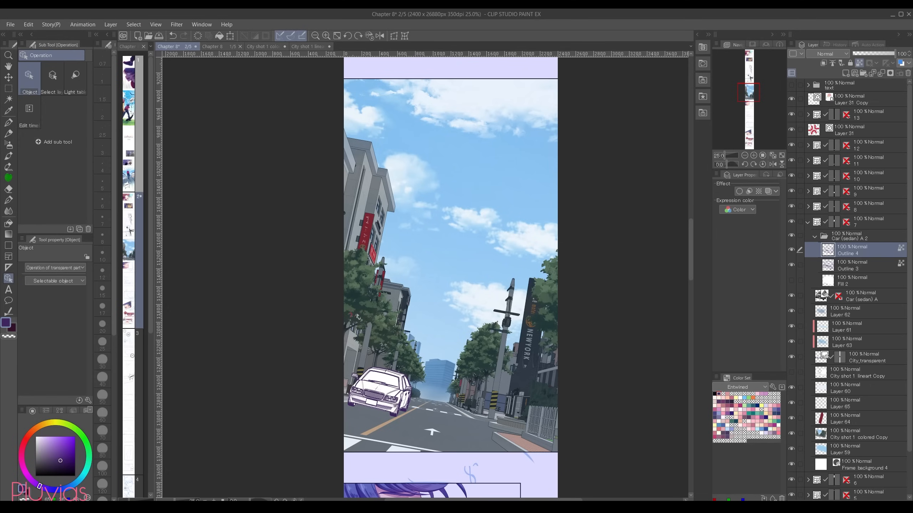
# Finish the purple outlines and add a Color balance correction layer above Car (sedan) A
pyautogui.click(862, 297)
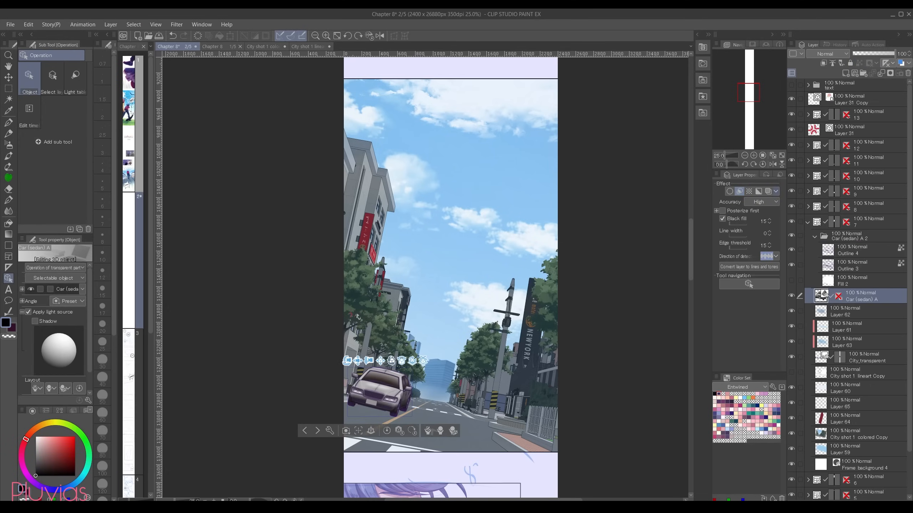
pyautogui.click(739, 191)
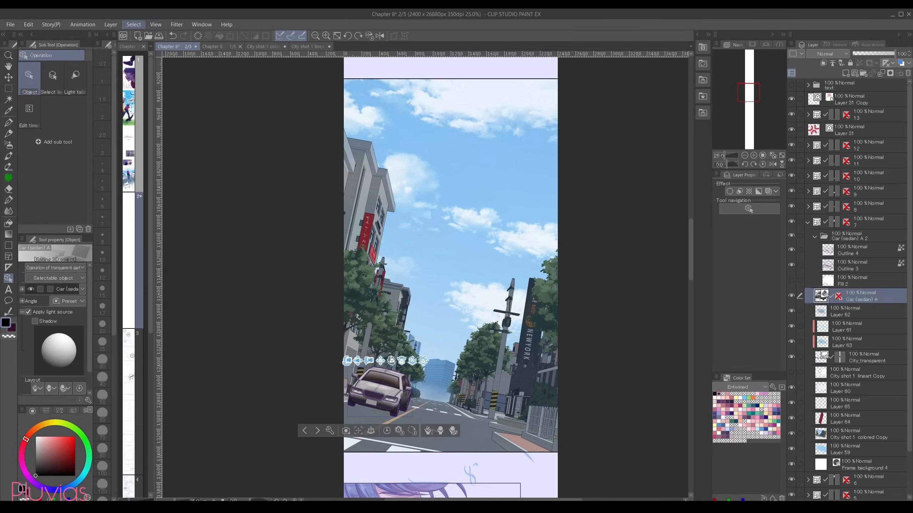
pyautogui.click(110, 23)
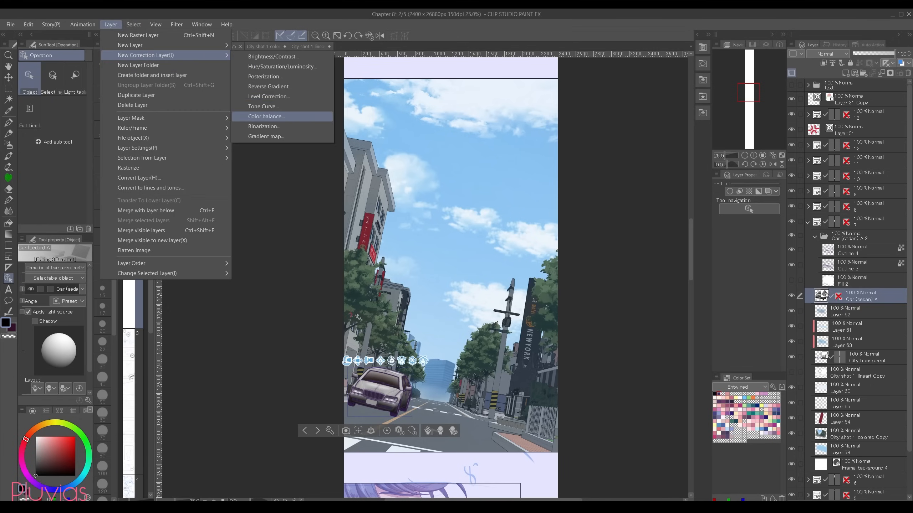
pyautogui.click(266, 116)
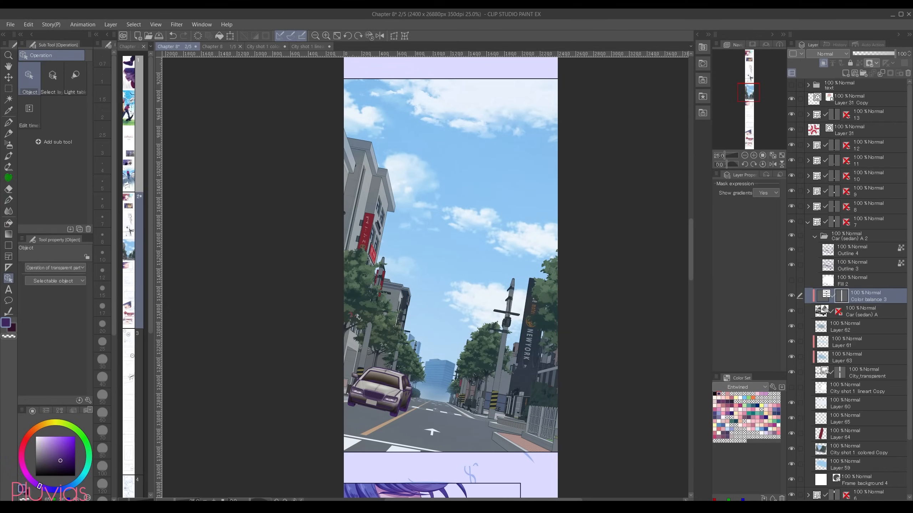
# Add a Level Correction layer above the sedan and start another color balance adjustment
pyautogui.click(109, 23)
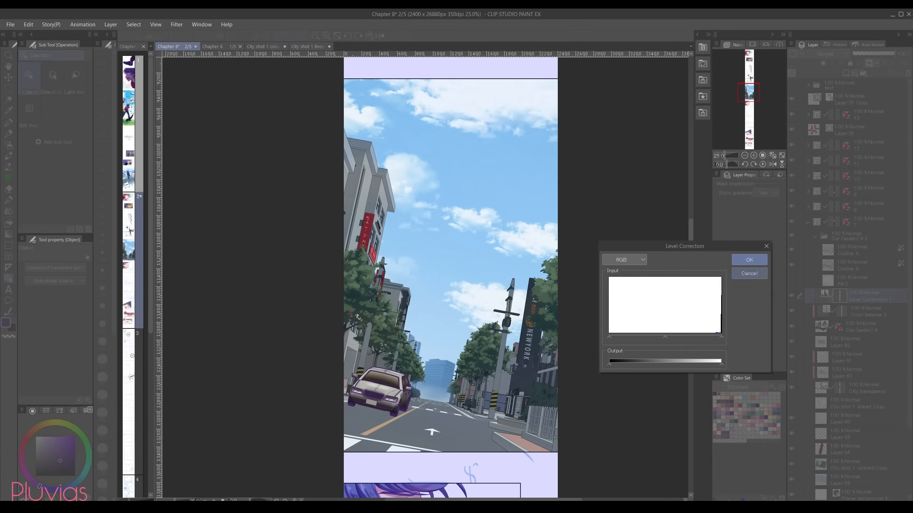
pyautogui.click(750, 259)
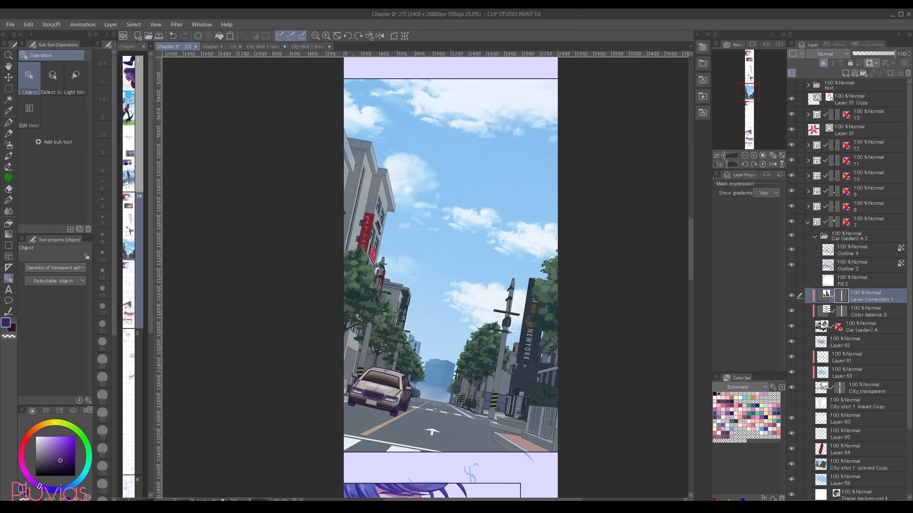
pyautogui.click(853, 281)
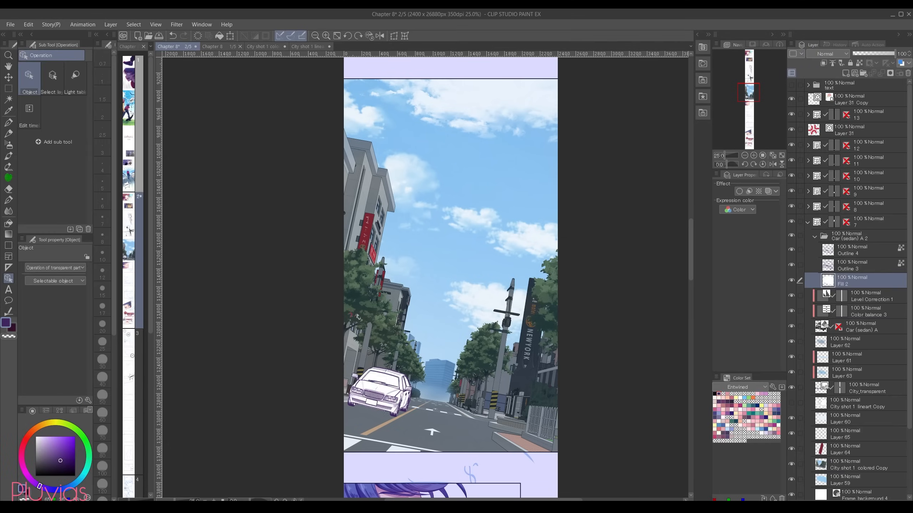
pyautogui.click(853, 249)
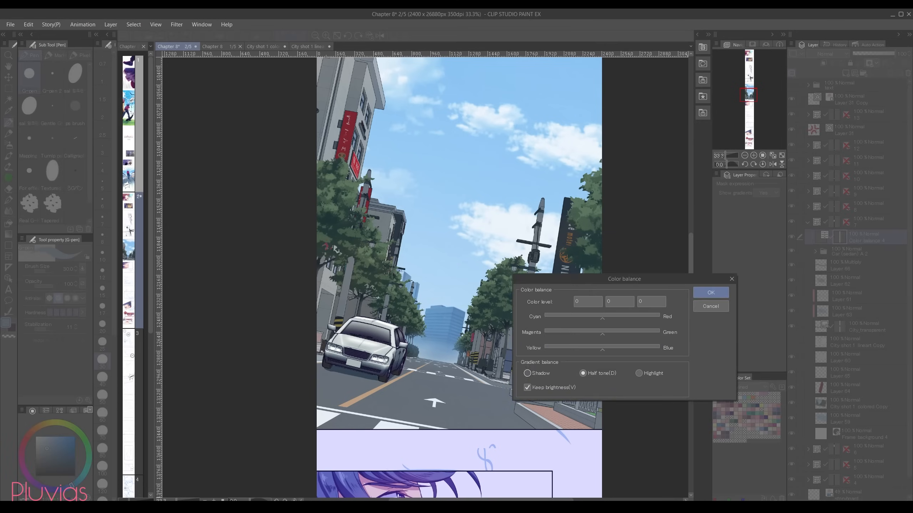
# Adjust the Cyan/Red, Magenta/Green and Yellow/Blue sliders for the street panel and confirm
pyautogui.click(710, 292)
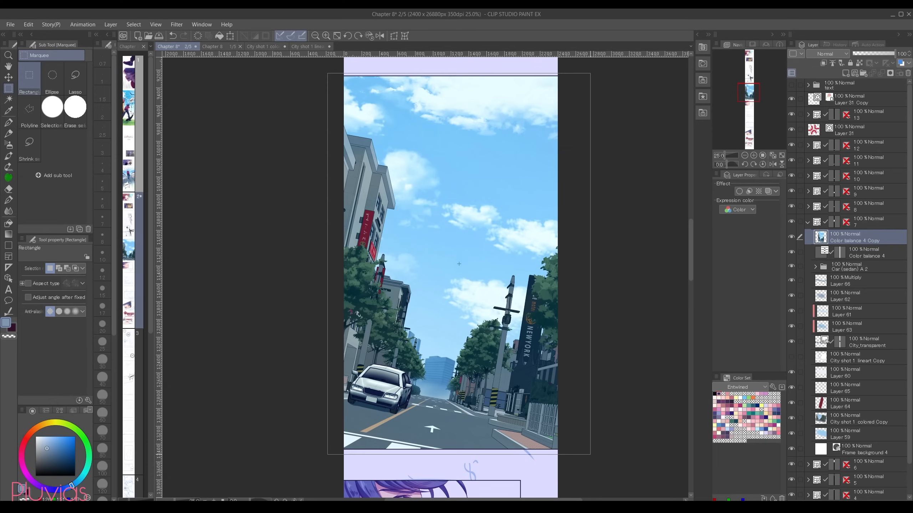
# Radial-blur the selected street background at strength 20 in both directions
pyautogui.click(176, 25)
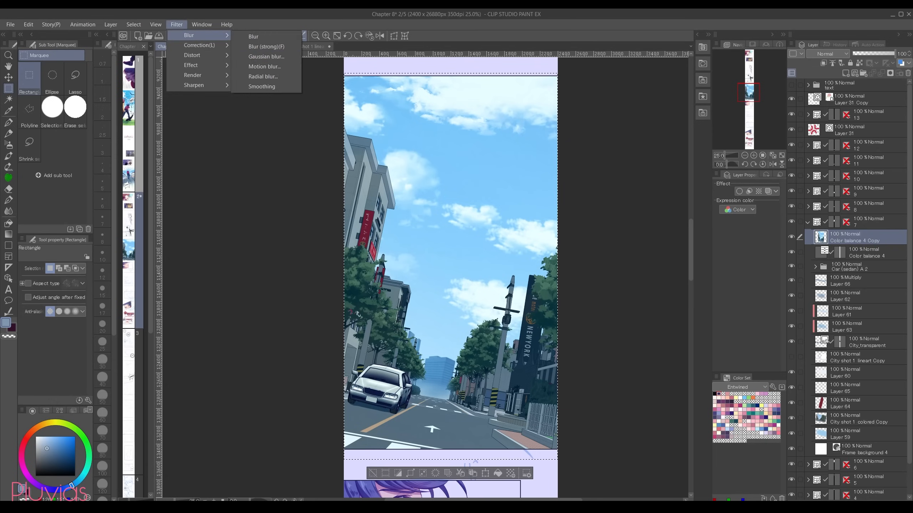
pyautogui.click(262, 76)
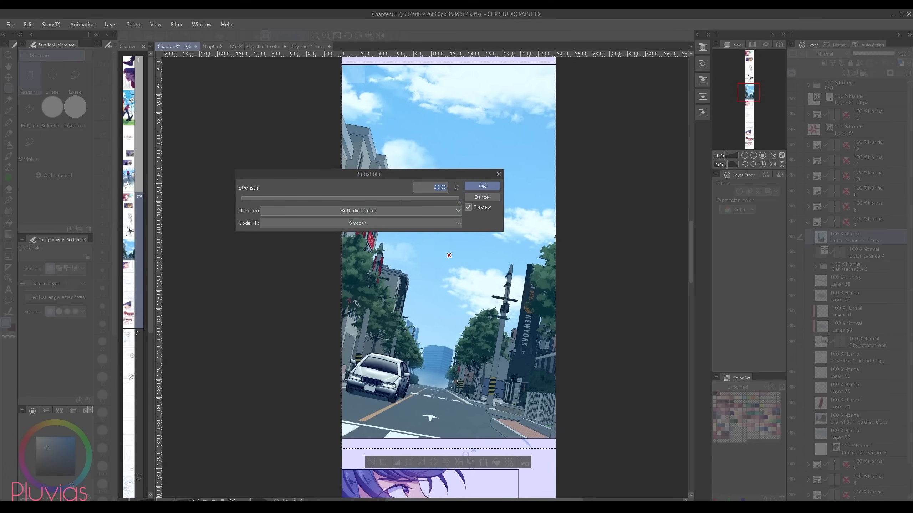
pyautogui.scroll(-3)
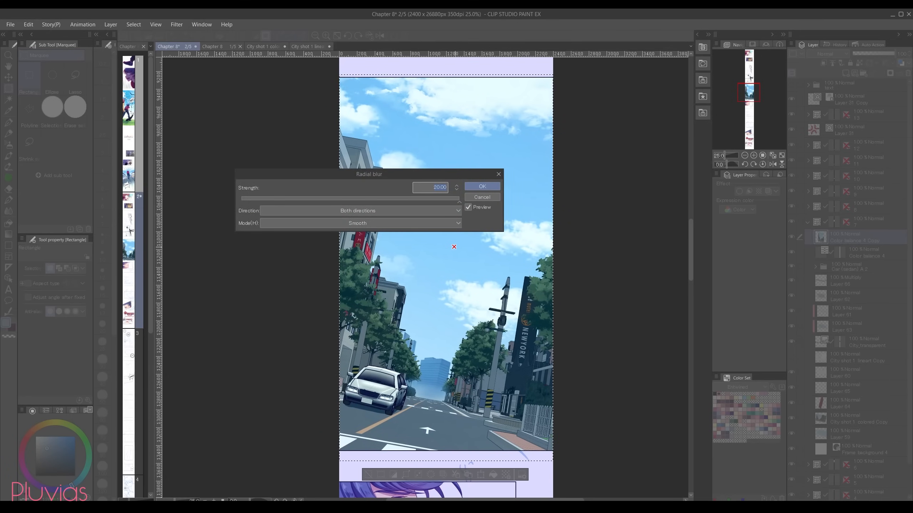
pyautogui.click(482, 186)
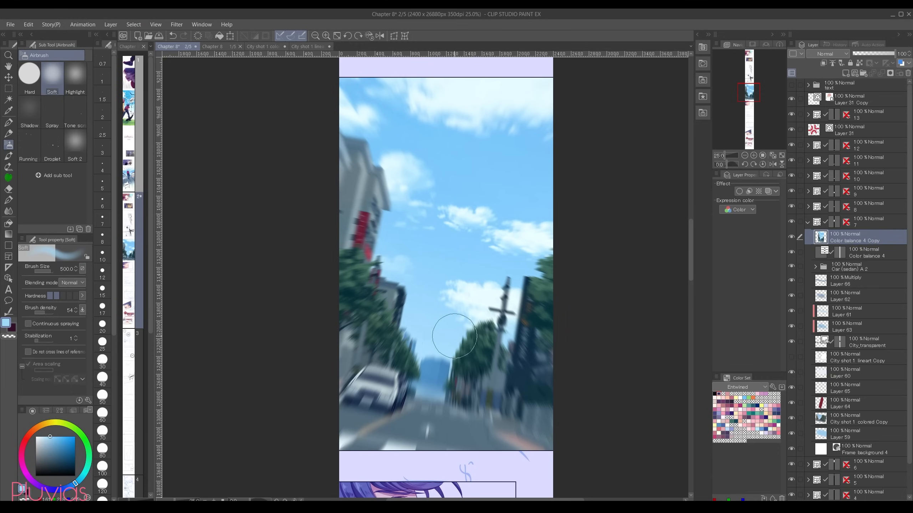
# Set the new raster layer to Hard light and browse the New Correction Layer types
pyautogui.click(828, 53)
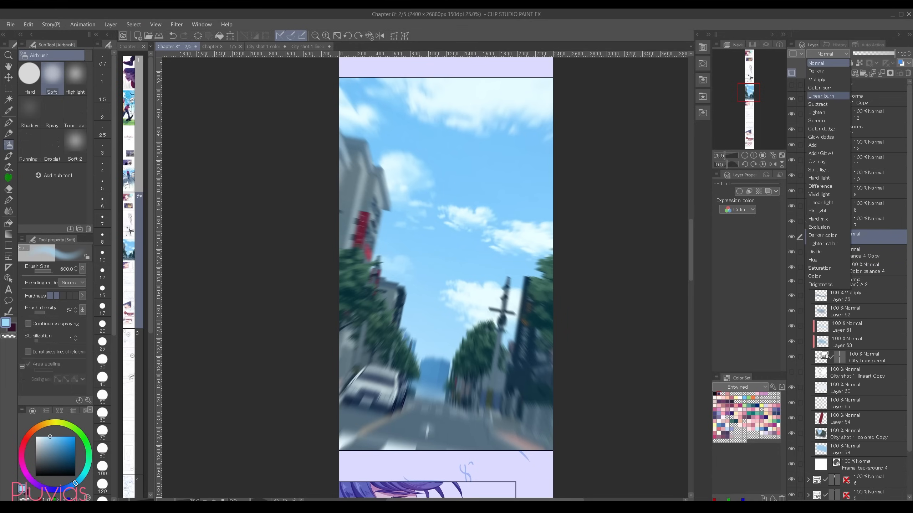
pyautogui.click(818, 178)
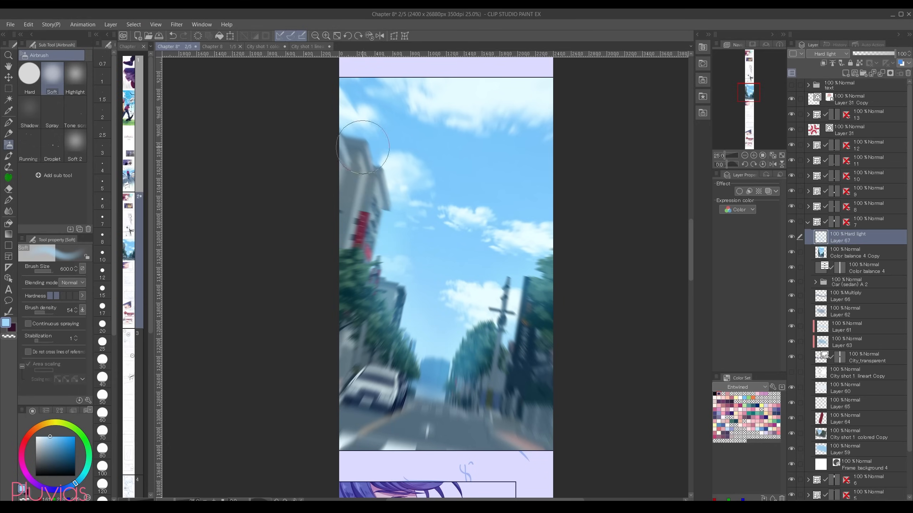
pyautogui.click(51, 24)
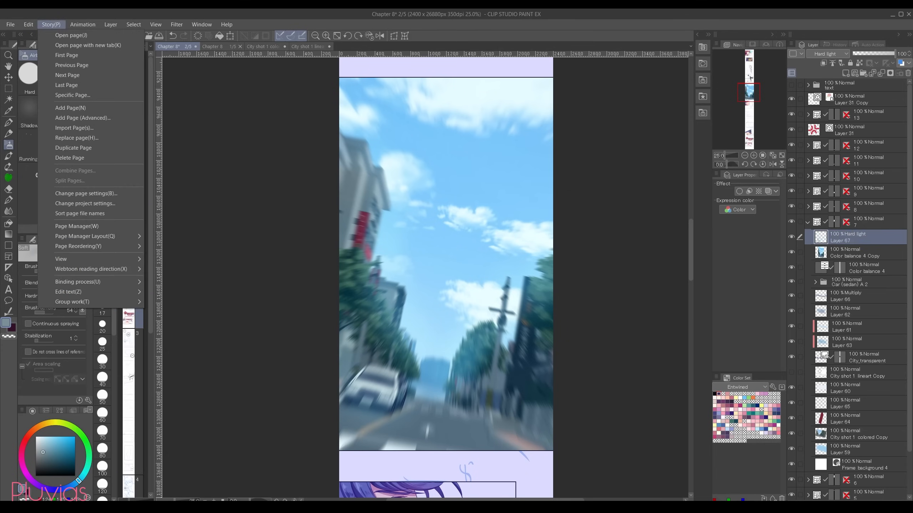
pyautogui.click(110, 23)
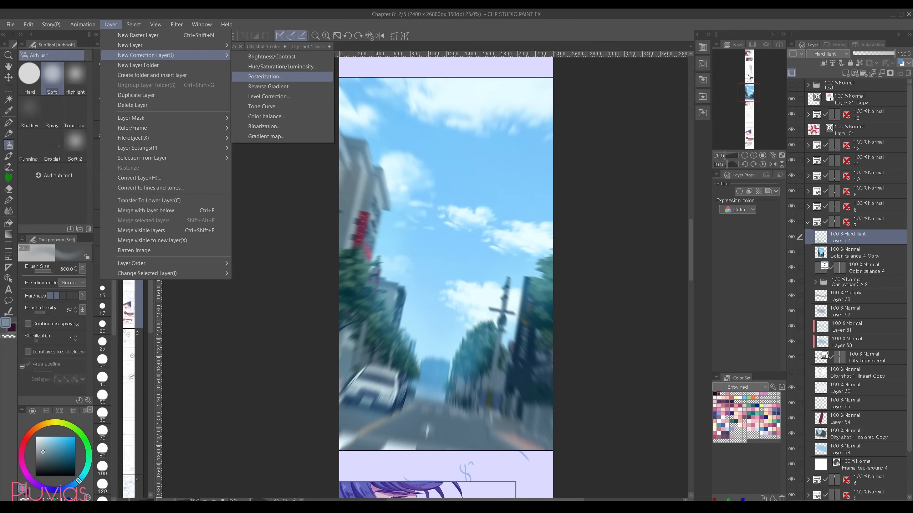
pyautogui.click(282, 66)
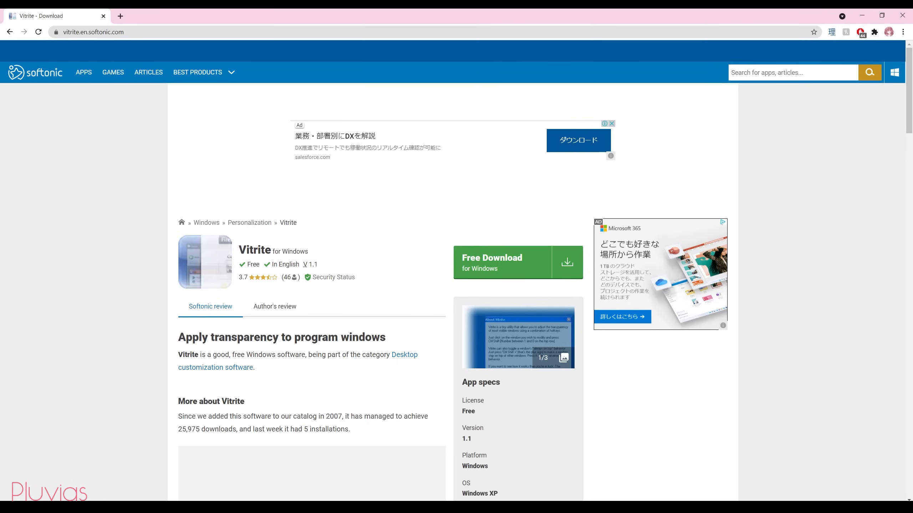
# Scroll the Vitrite download page on Softonic
pyautogui.scroll(-3)
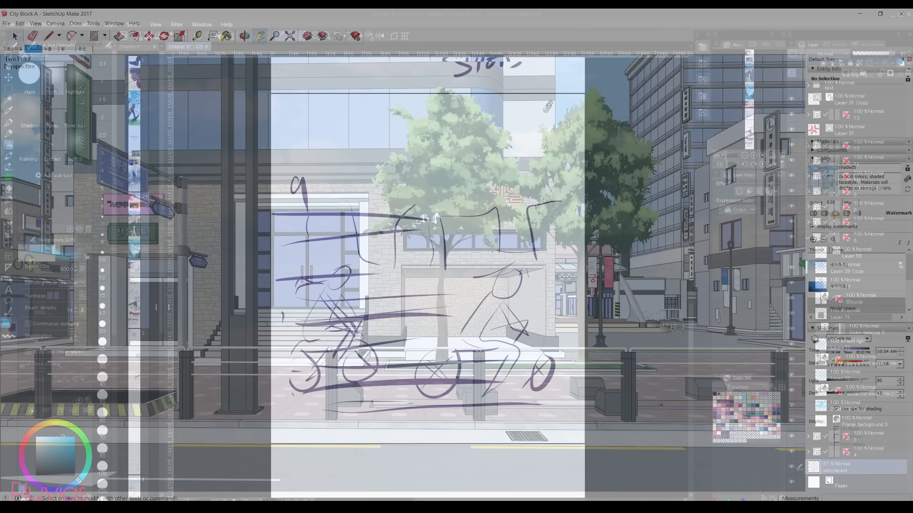
# Make the SketchUp City Block A window see-through over the bicycle sketch with Vitrite
pyautogui.click(6, 23)
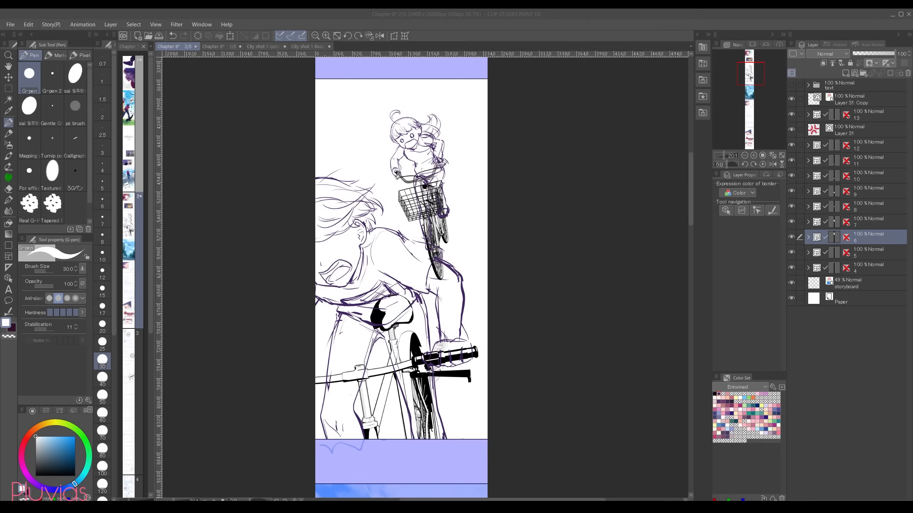
# Expand the bicycle panel's layer folder 6 and select Frame background 3
pyautogui.click(807, 237)
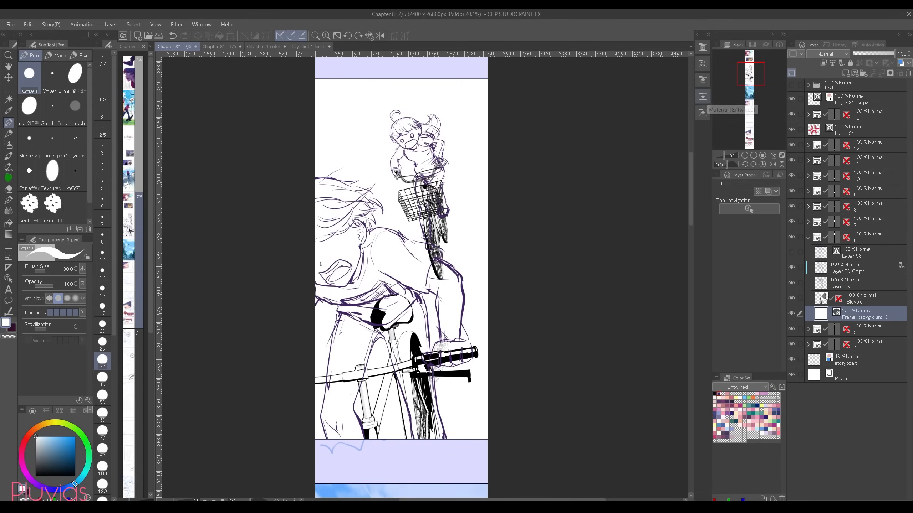
pyautogui.click(702, 97)
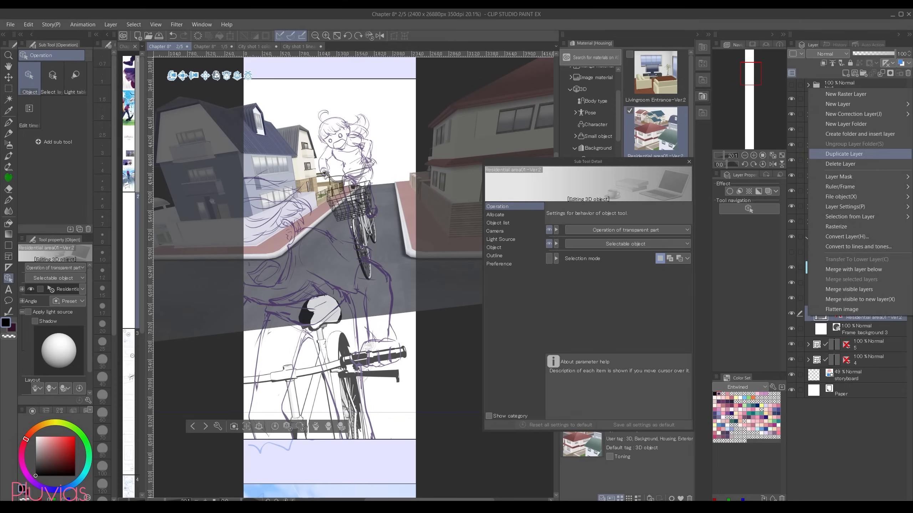
# Duplicate the residential 3D layer and reframe its camera behind the cyclist
pyautogui.click(844, 154)
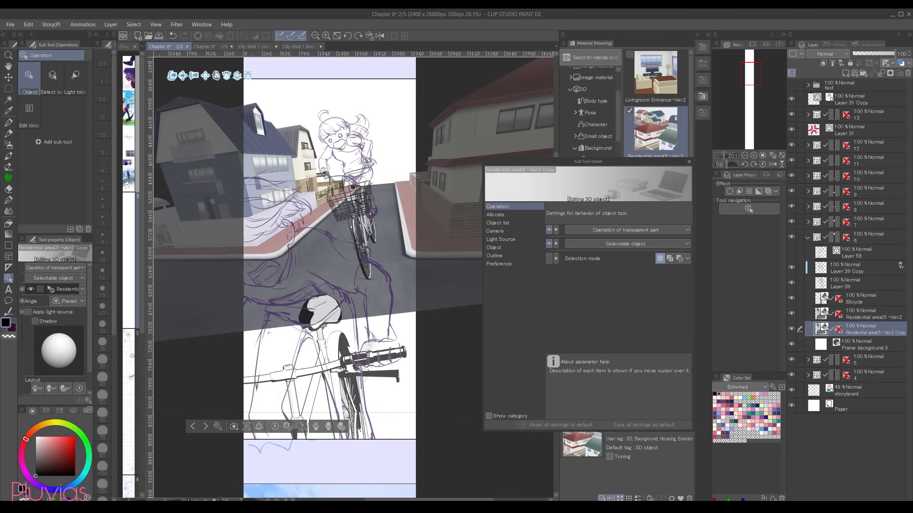
pyautogui.click(495, 231)
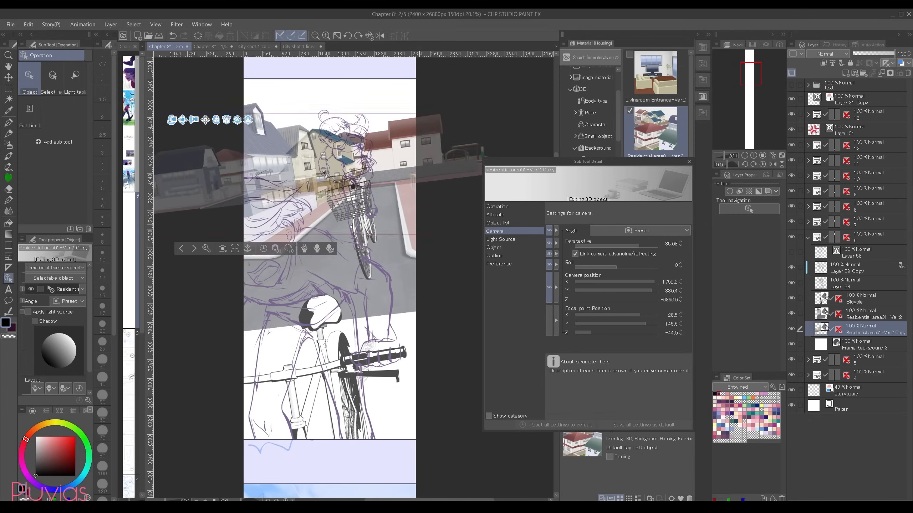
pyautogui.click(497, 206)
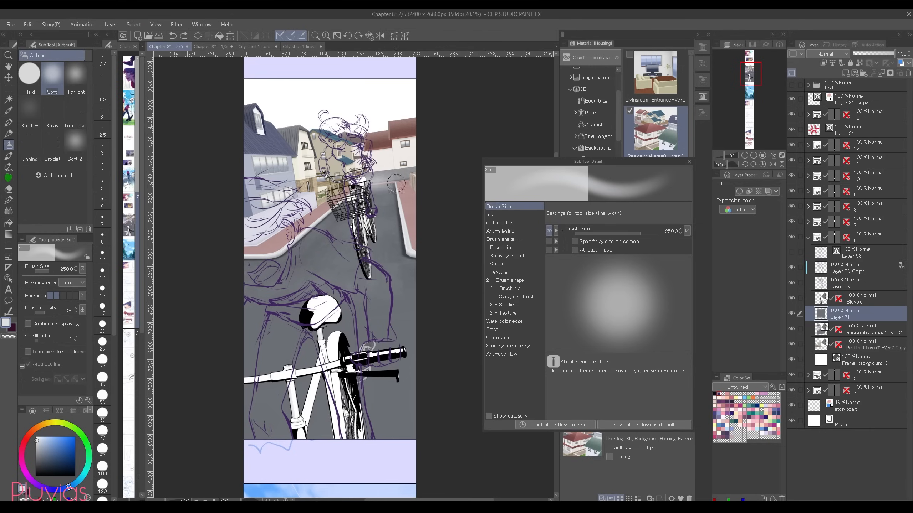
# Paste the cloudy sky image into the chapter page and apply Hue/Saturation/Luminosity
pyautogui.click(343, 46)
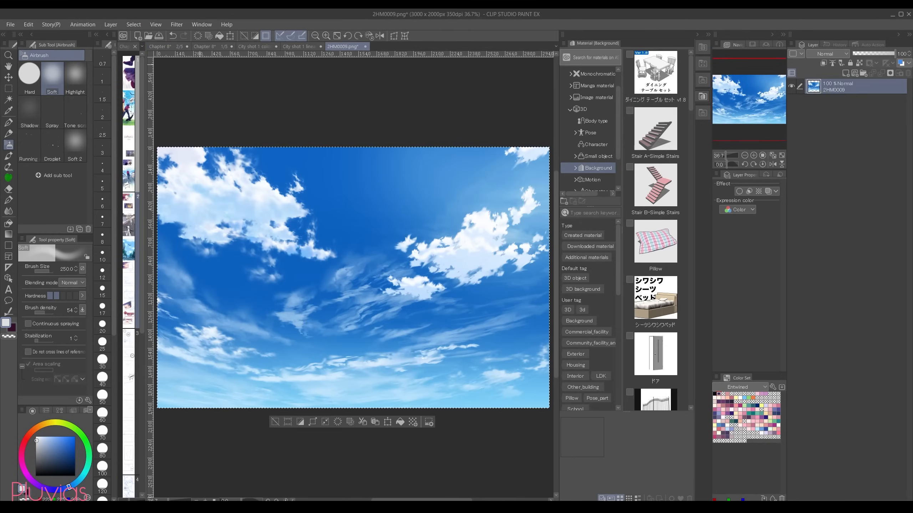
pyautogui.click(27, 24)
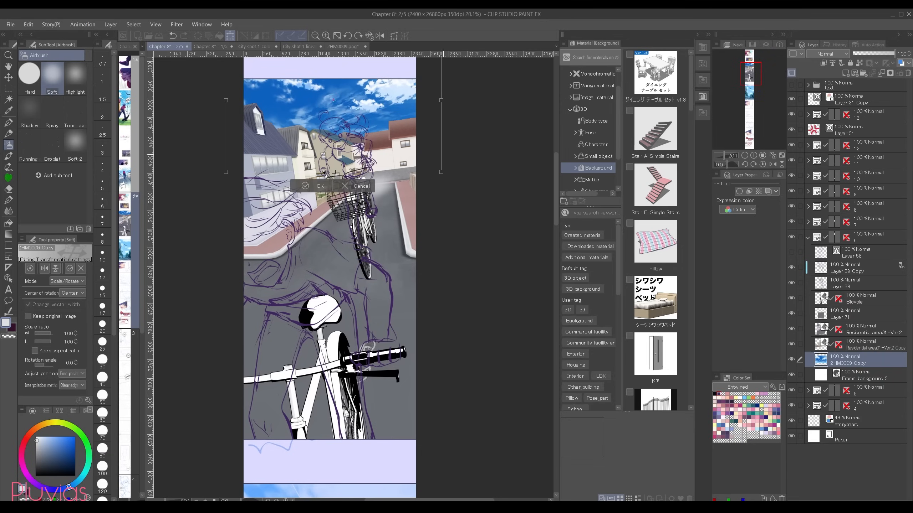
pyautogui.click(66, 281)
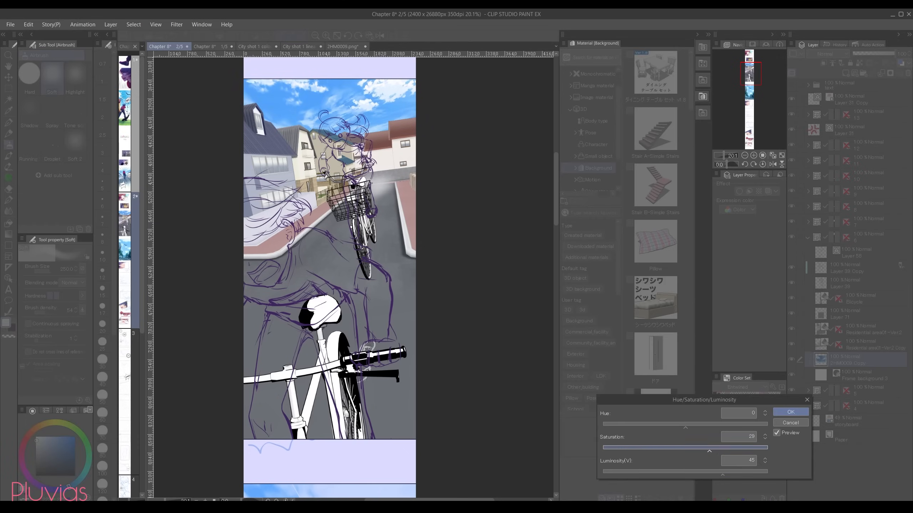
pyautogui.click(110, 24)
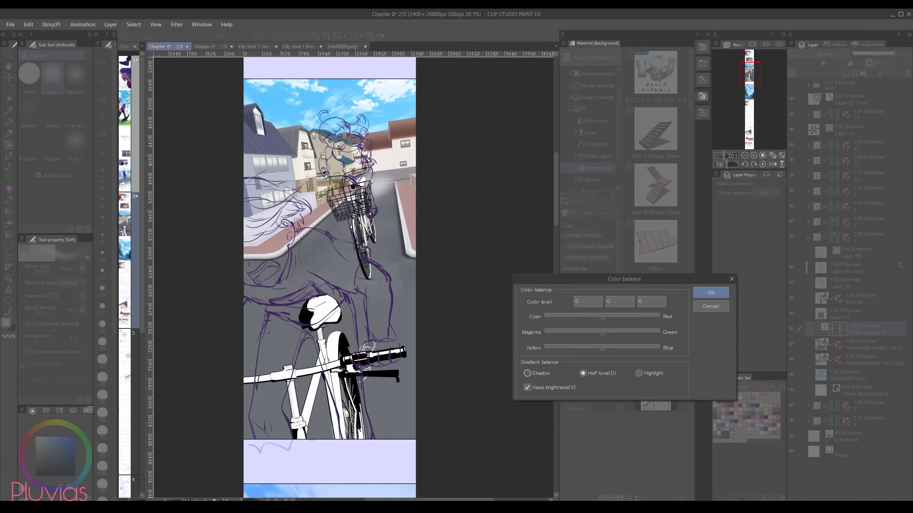
# Add a Color Balance correction layer adjusting the highlight tones
pyautogui.click(639, 373)
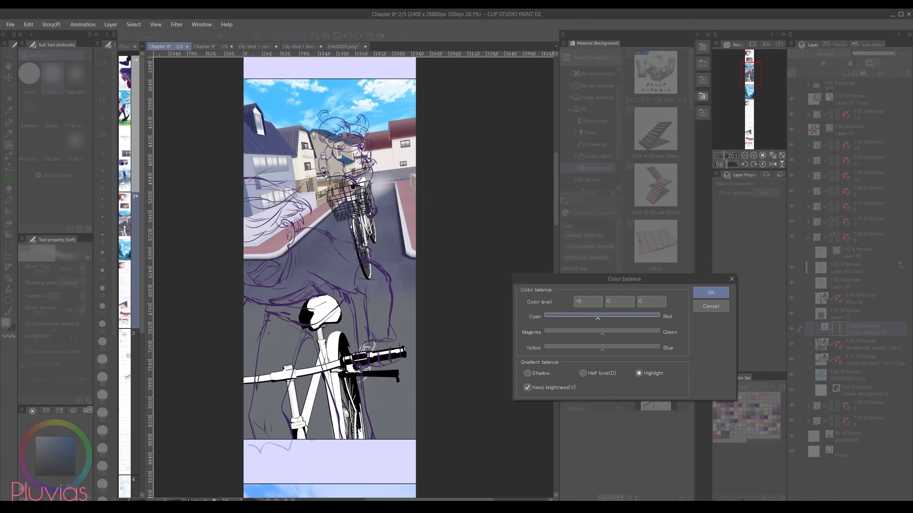
pyautogui.click(711, 293)
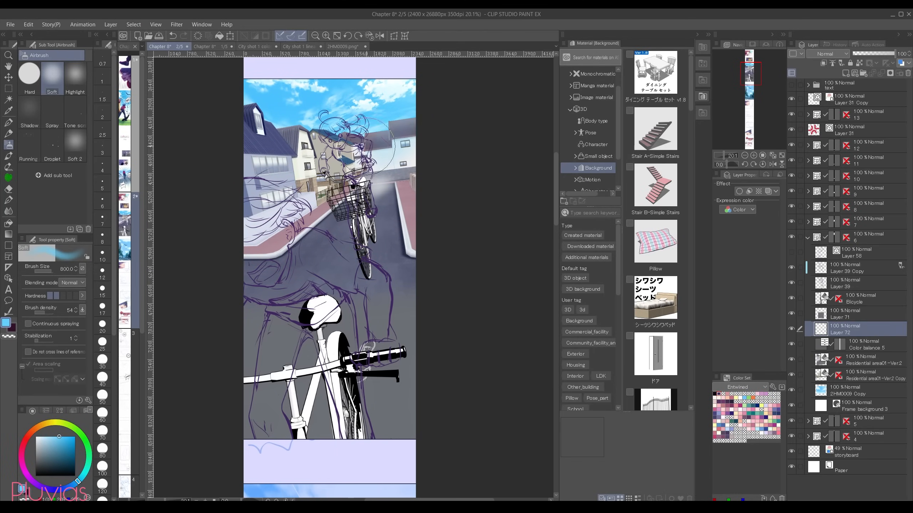
pyautogui.click(361, 146)
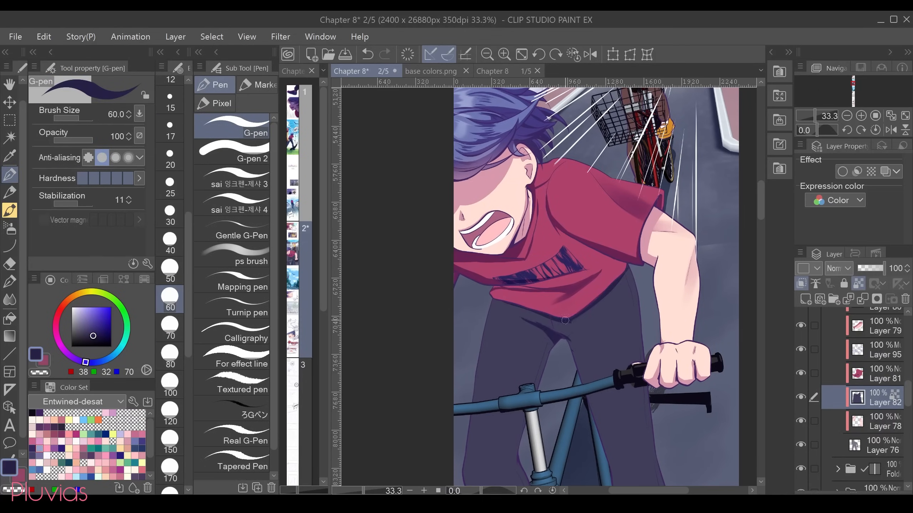
# Flat-colour the cyclist with red shirt, pale skin, dark trousers and blue bicycle
pyautogui.scroll(-3)
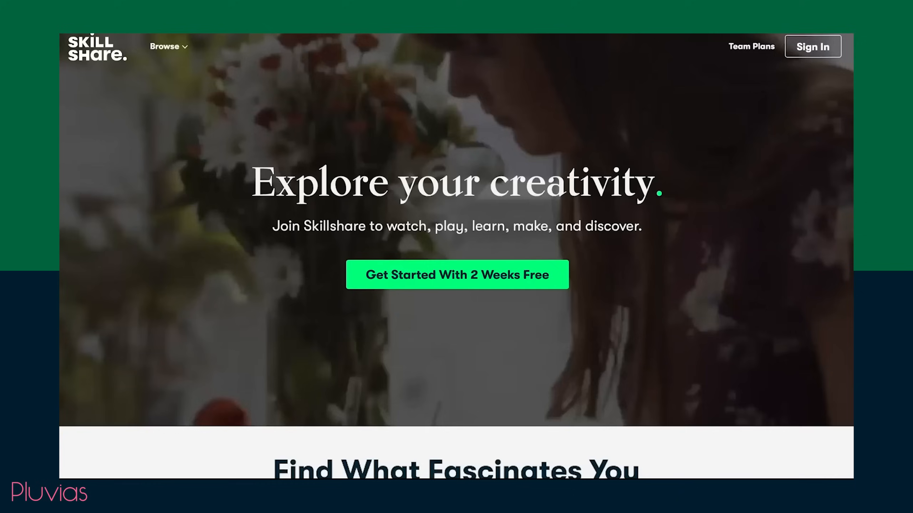
# Browse the Skillshare homepage and the Graphic Design class category
pyautogui.scroll(-3)
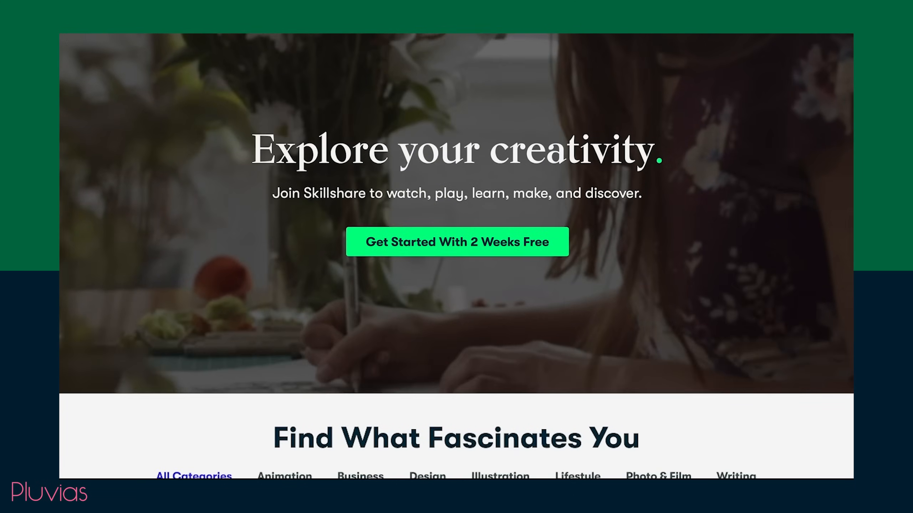
pyautogui.scroll(-3)
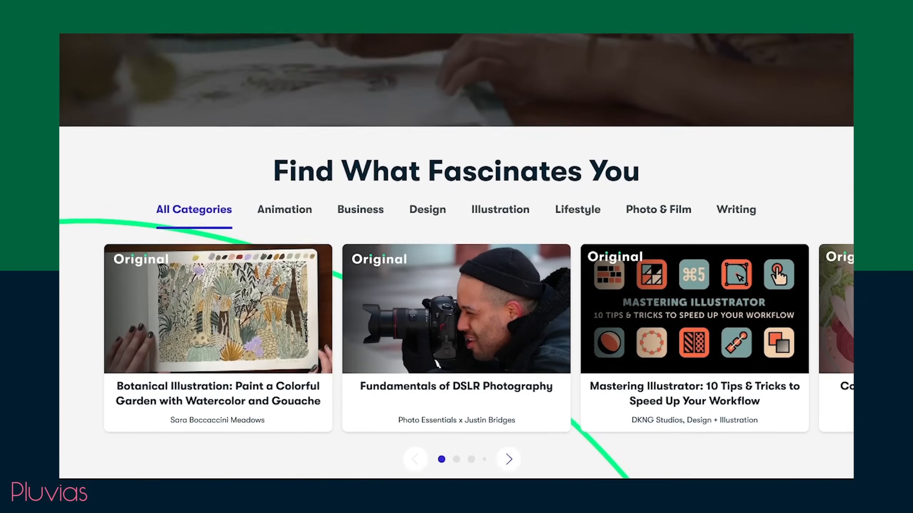
pyautogui.click(426, 210)
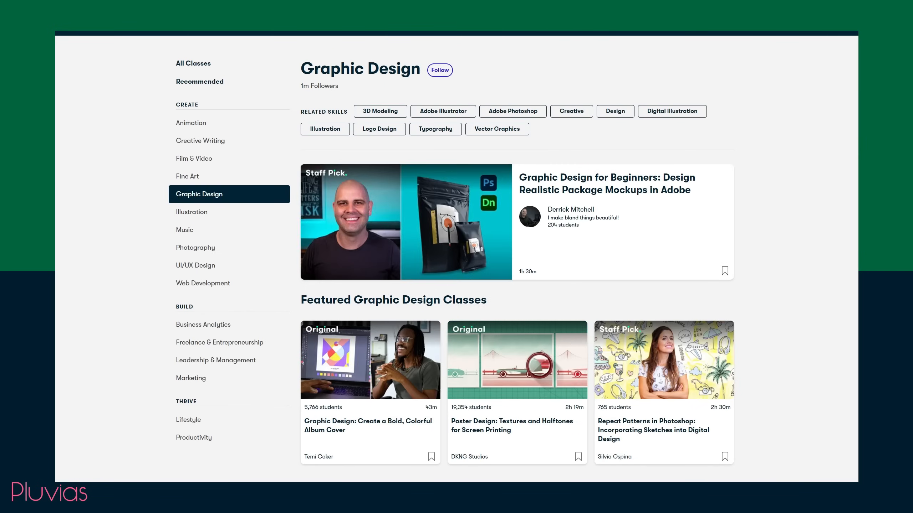
pyautogui.scroll(-3)
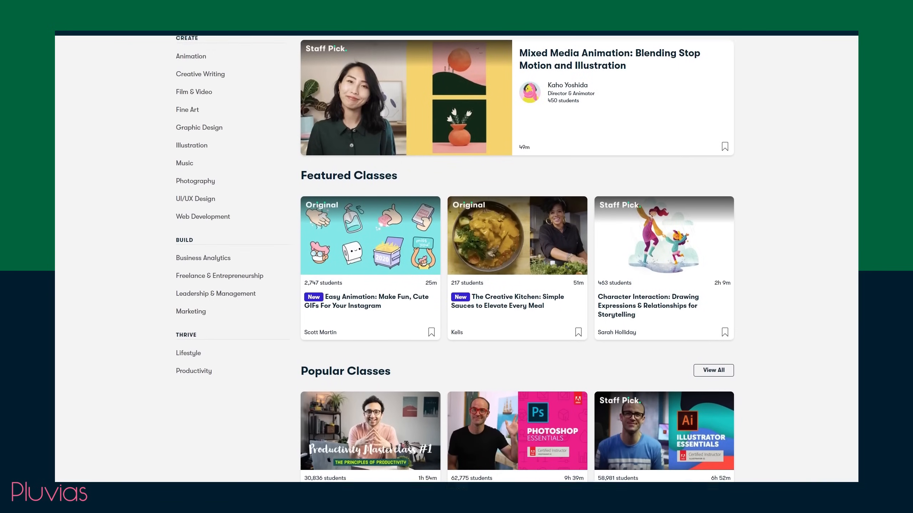
pyautogui.scroll(-3)
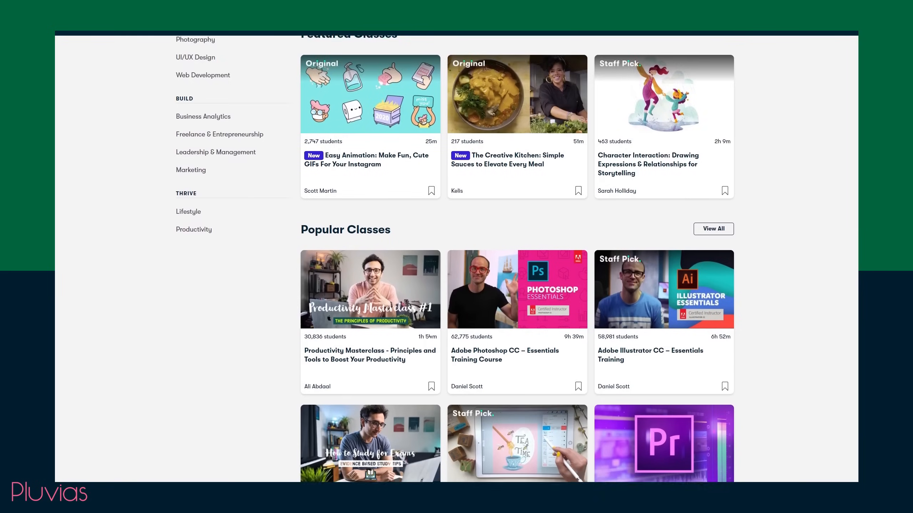
# Browse the home feed's featured workshops down to Recommended Lists
pyautogui.click(194, 229)
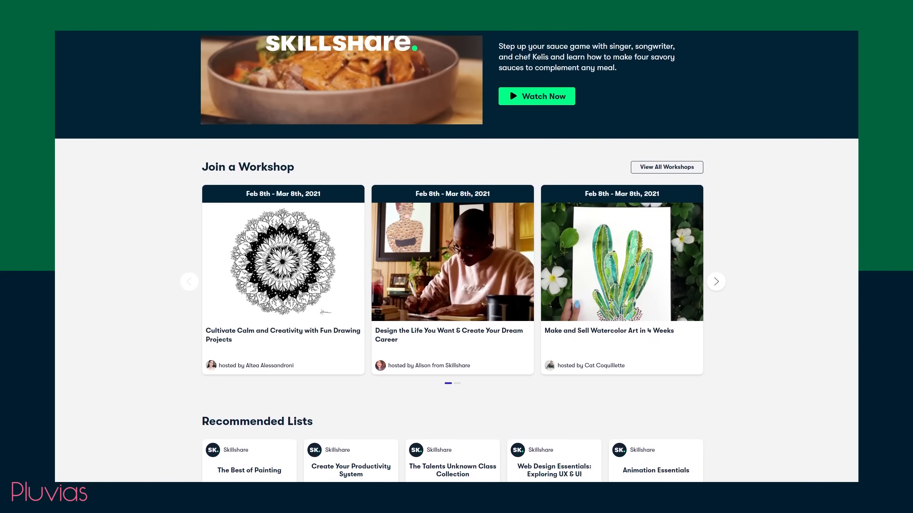
pyautogui.scroll(-3)
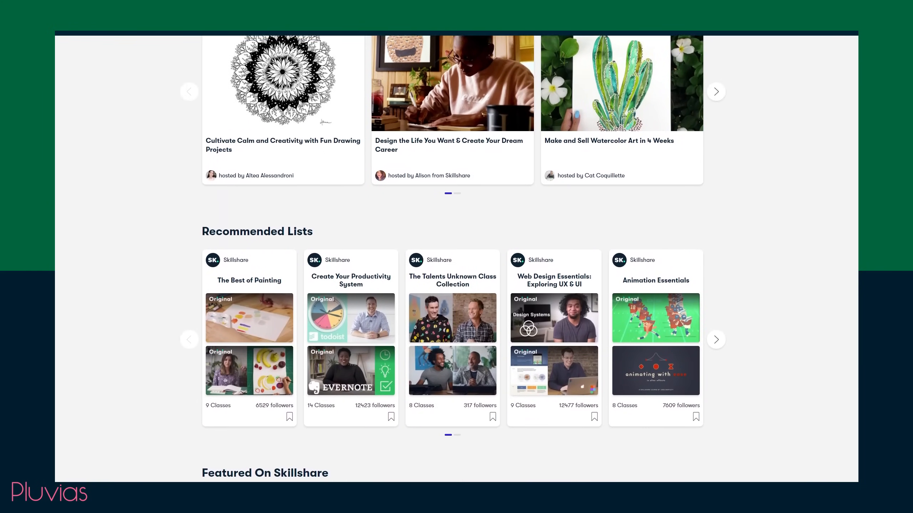
pyautogui.scroll(-3)
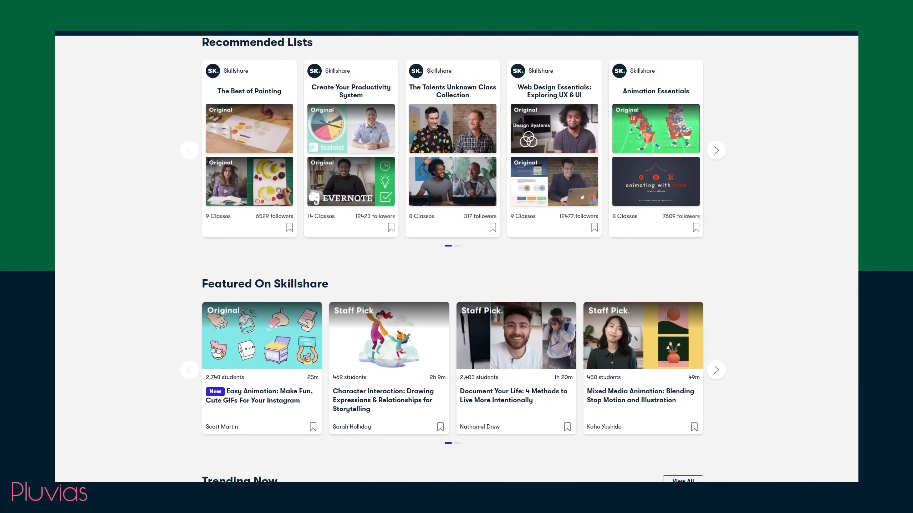
pyautogui.scroll(-3)
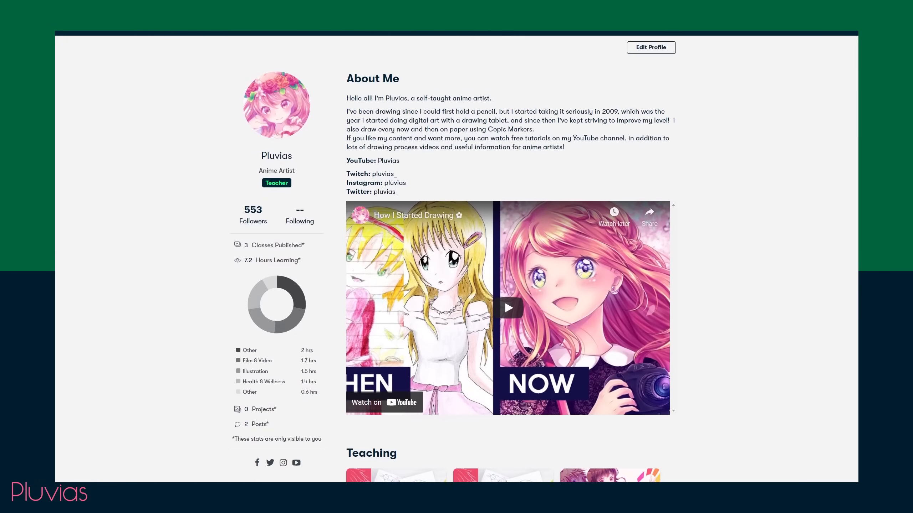
pyautogui.scroll(-3)
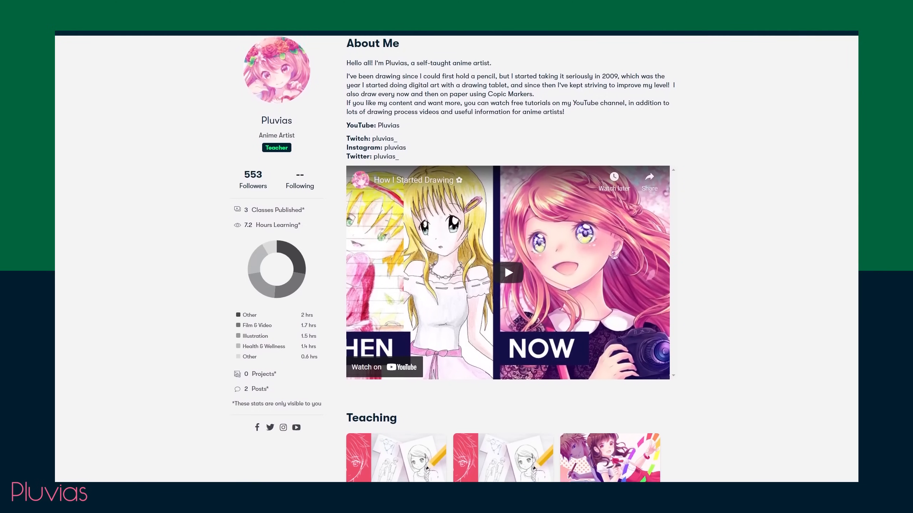
pyautogui.scroll(-3)
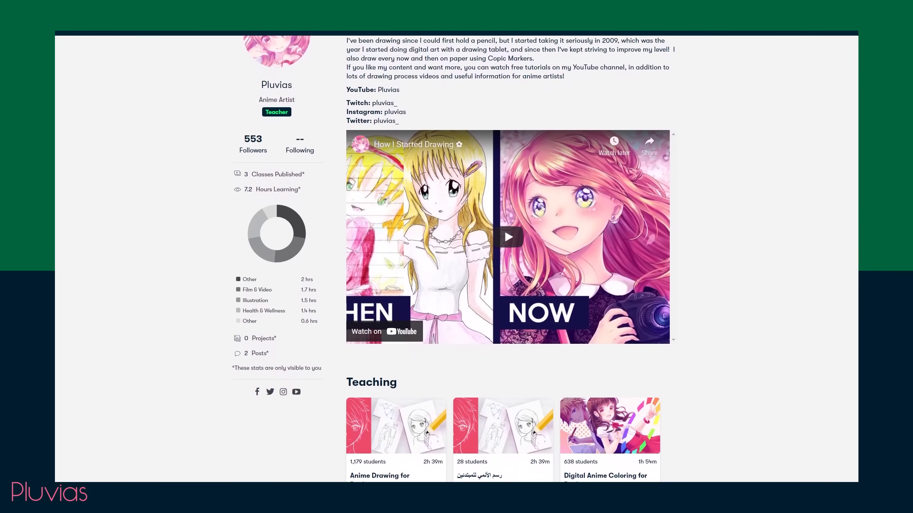
pyautogui.scroll(-3)
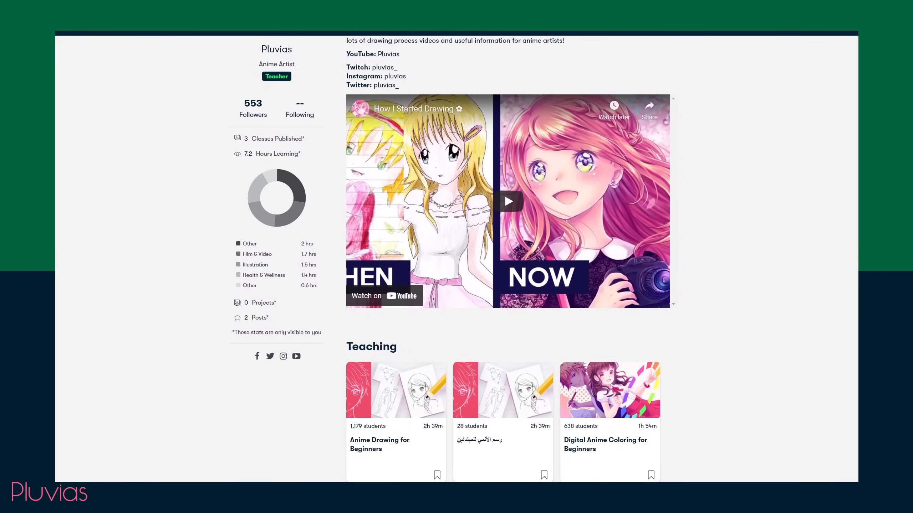
pyautogui.click(609, 390)
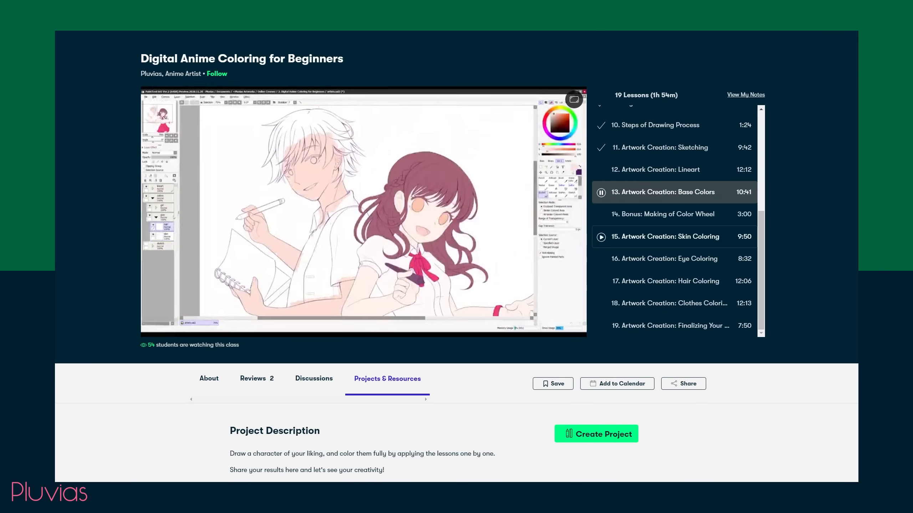
pyautogui.click(665, 281)
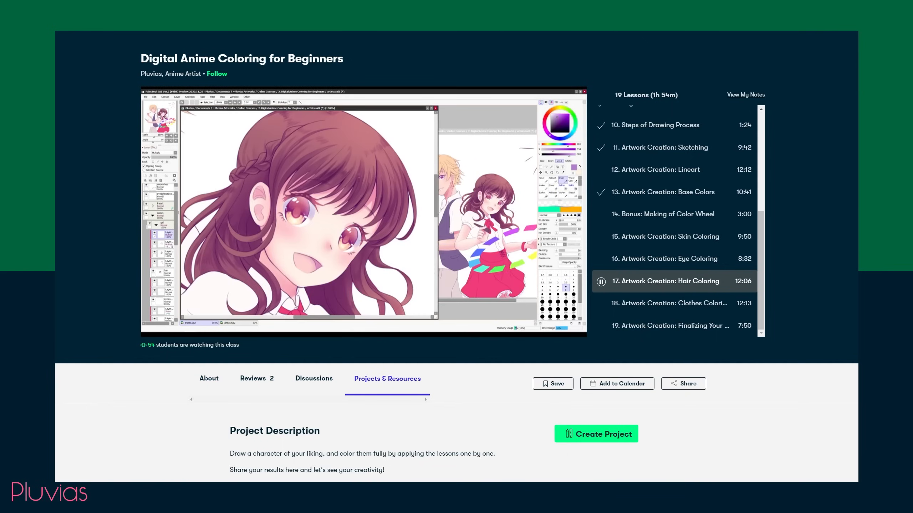
# Open Anime Drawing for Beginners, then browse the list of other drawing classes
pyautogui.click(670, 325)
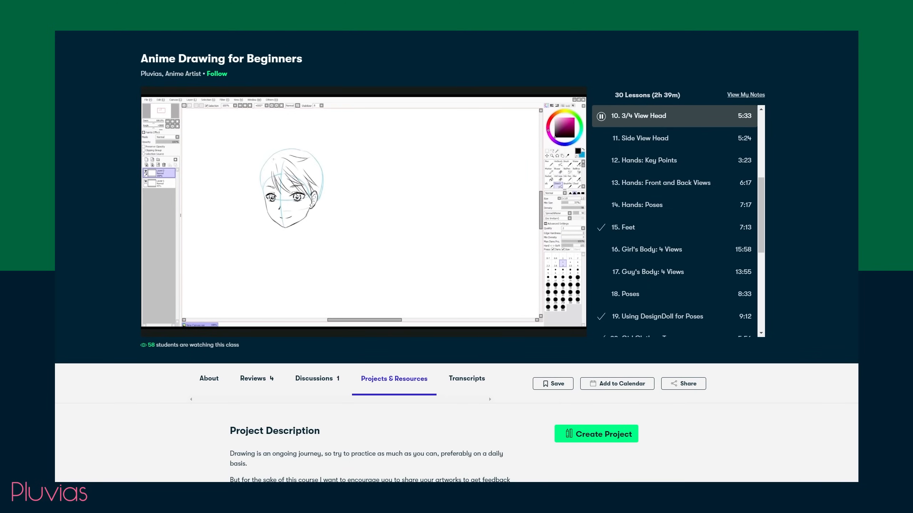
pyautogui.click(622, 227)
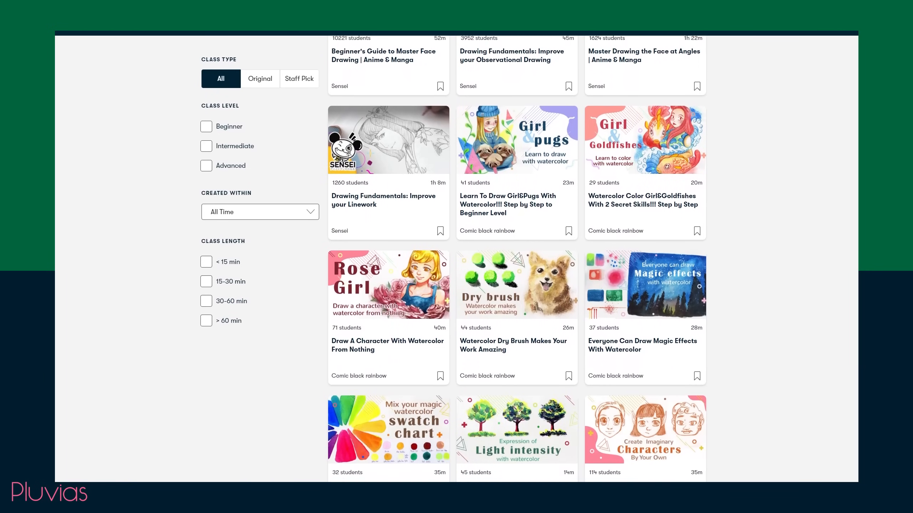
pyautogui.scroll(-3)
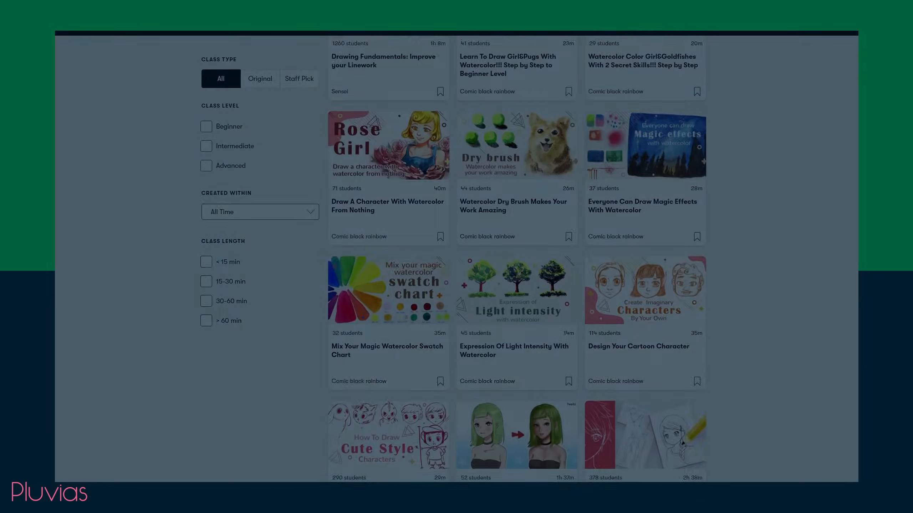
pyautogui.scroll(-3)
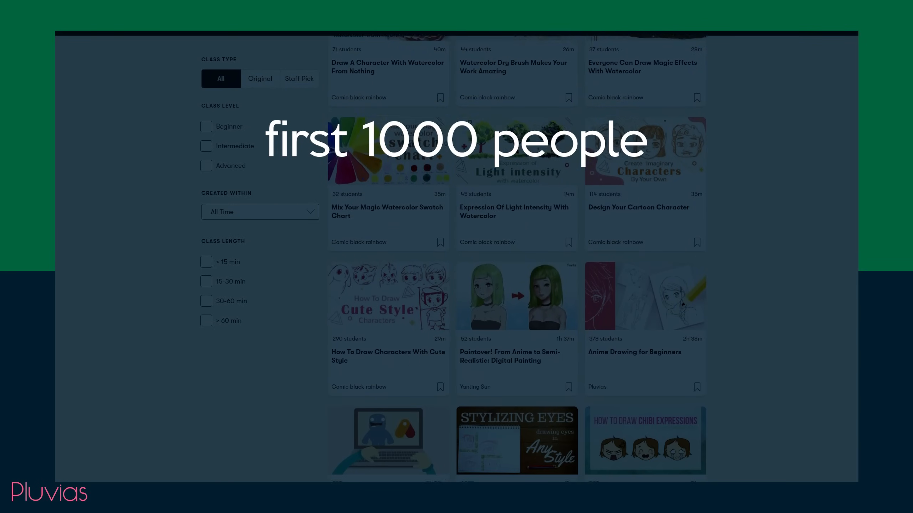